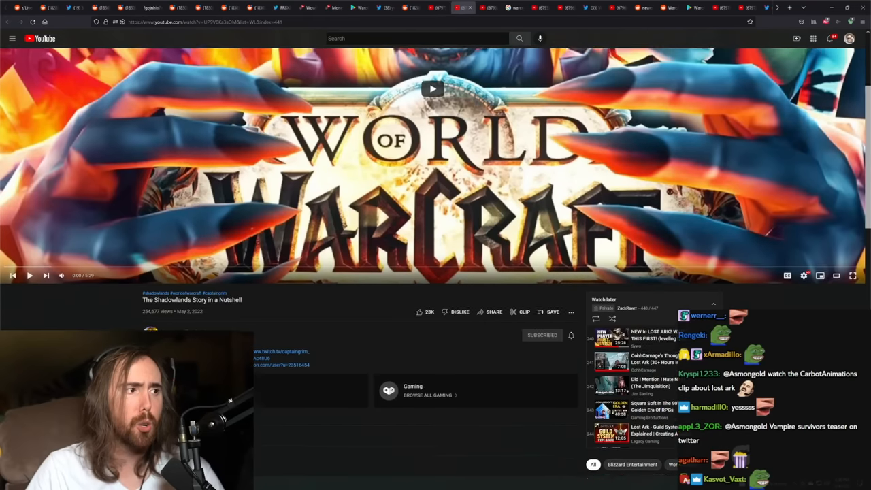
- Start playing 'The Shadowlands Story in a Nutshell' from the beginning
left_click(433, 88)
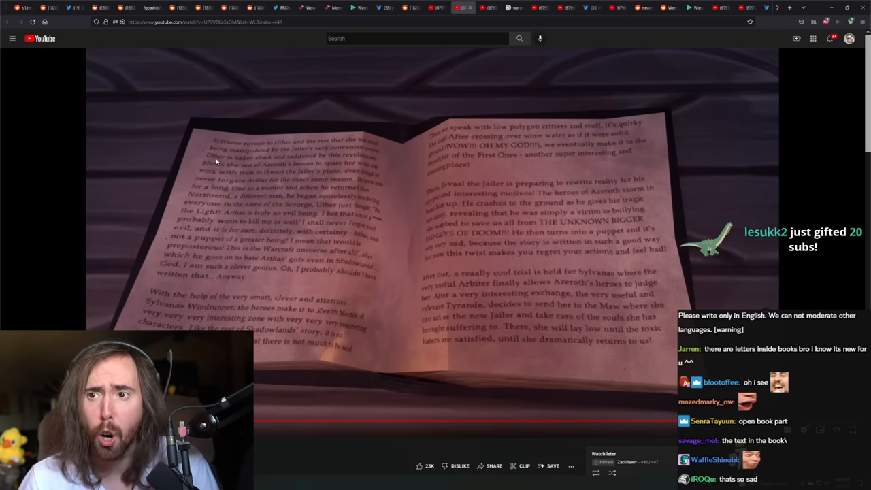
mouse_move(374, 166)
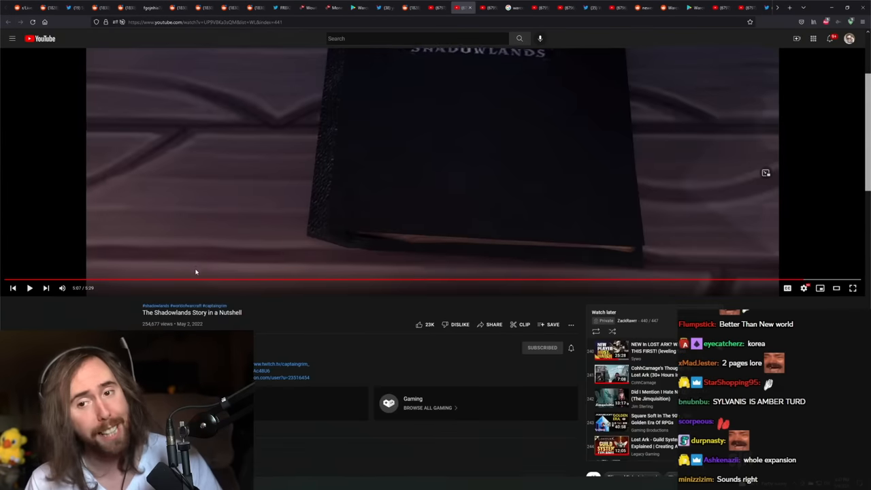
- Scroll down through the Shadowlands video's comments section
scroll("down", 3)
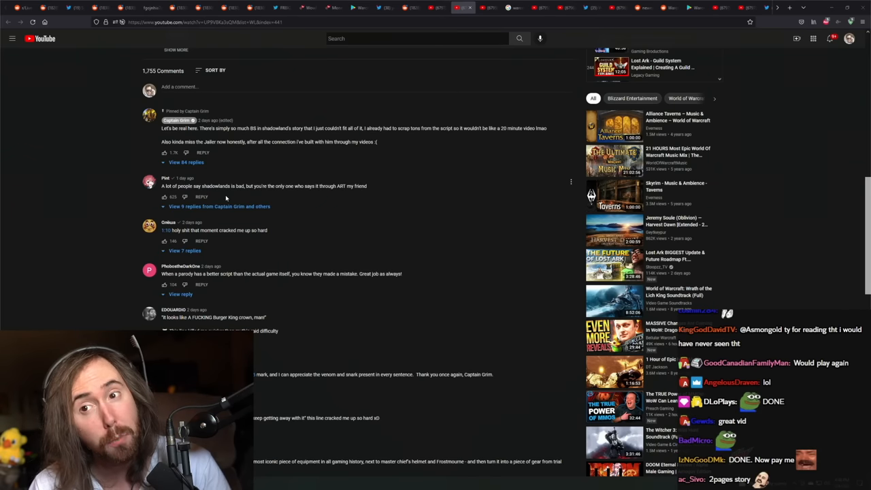
scroll("down", 3)
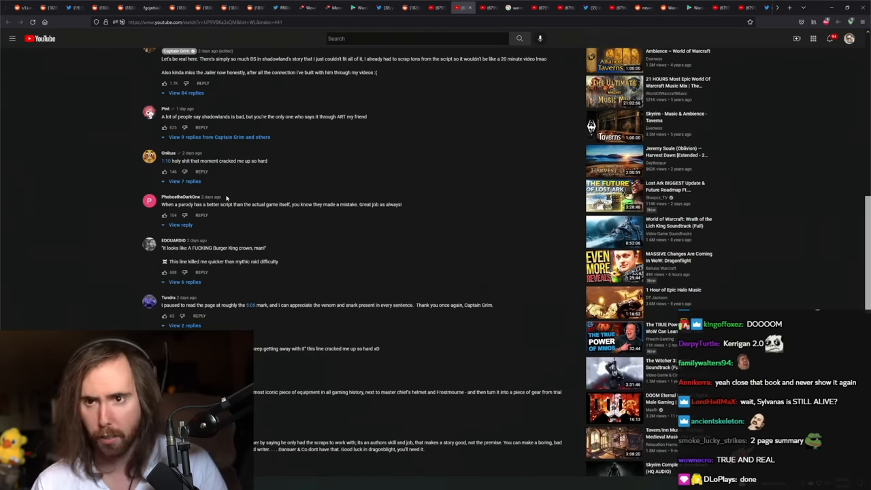
scroll("down", 3)
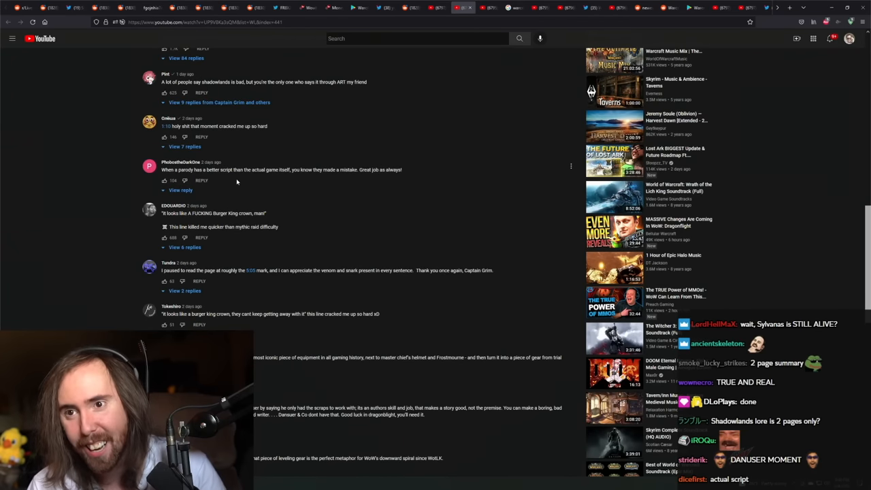
scroll("down", 3)
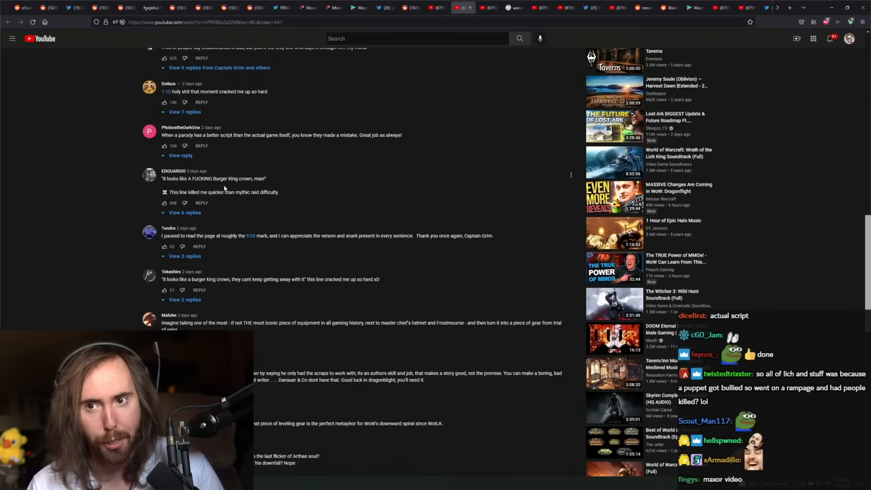
scroll("down", 3)
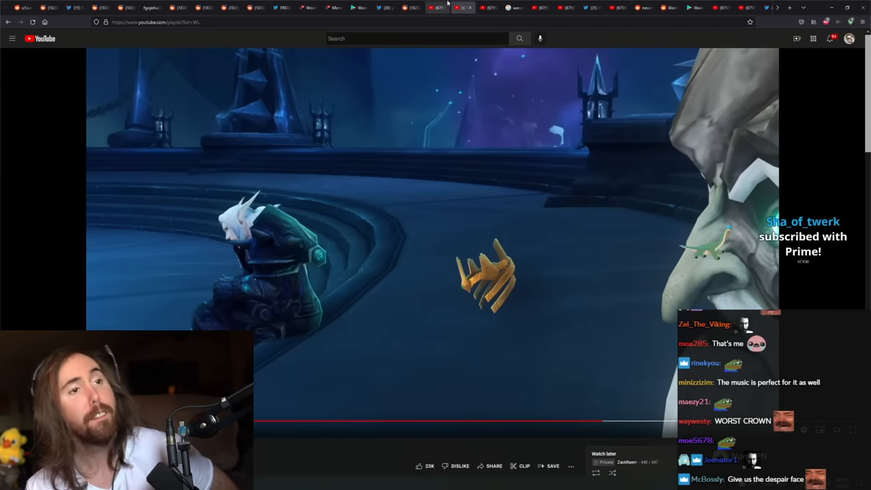
- Return to Reddit and view the 'Blizzard Quality' mobile game expectation-versus-reality meme
left_click(155, 7)
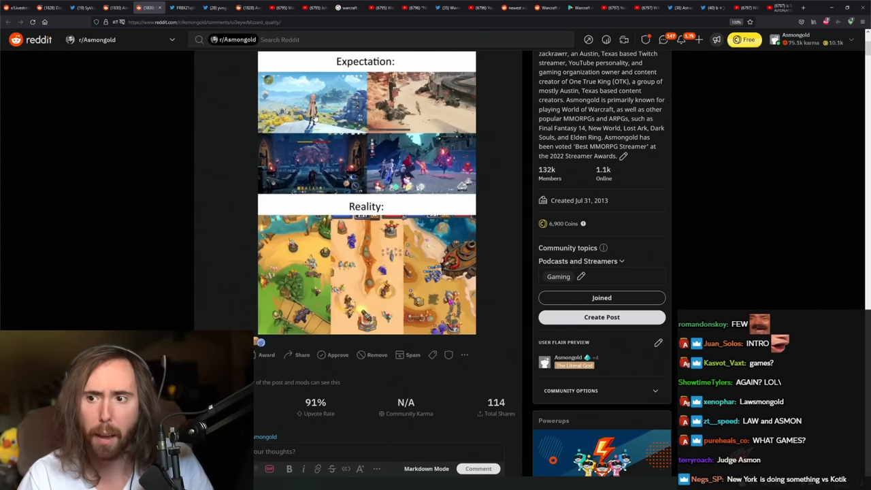
scroll("down", 3)
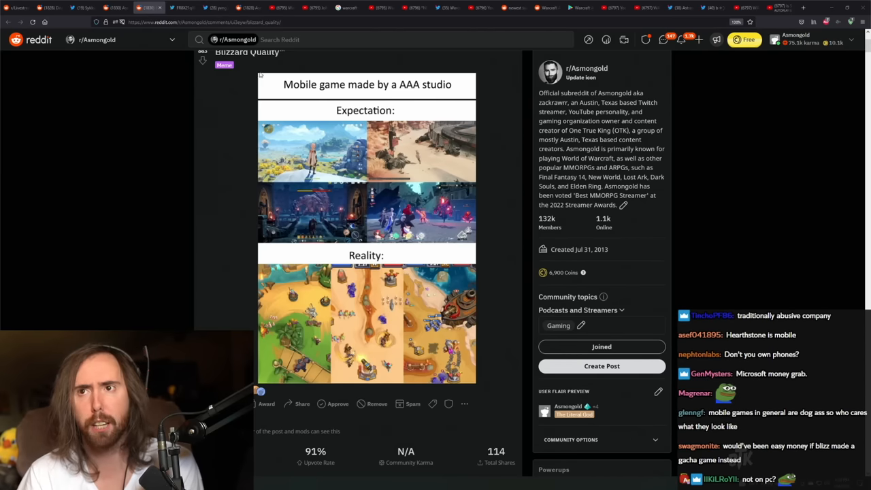
- View the December 2018 Washington Post op-ed tweet screenshot full-size
left_click(180, 8)
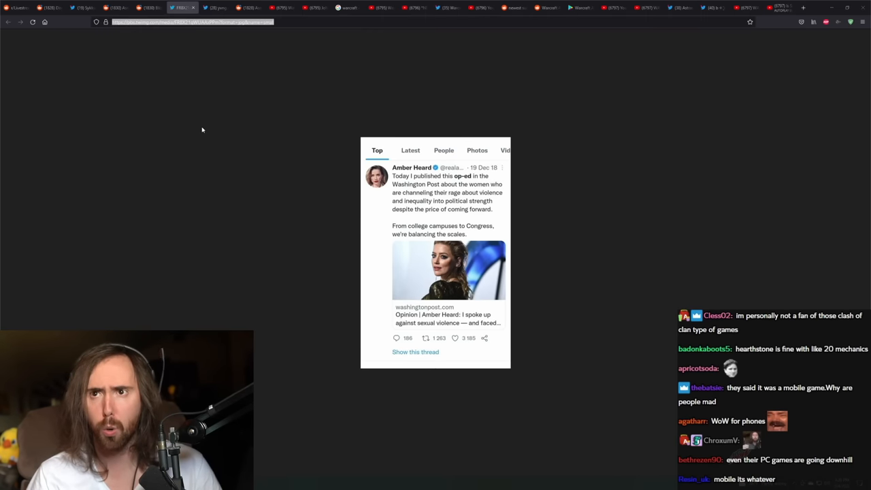
mouse_move(219, 7)
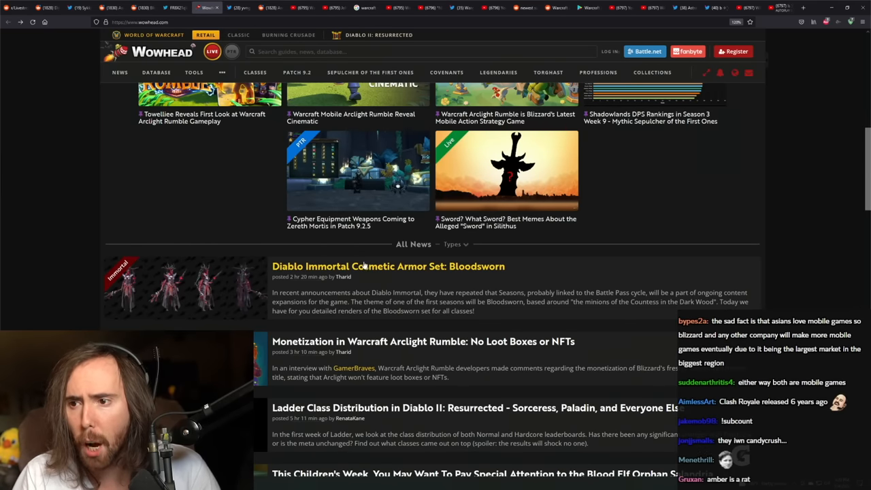
- Read the 'No Loot Boxes or NFTs' article past the Blizzard quote to the Play Store screenshot
scroll("down", 3)
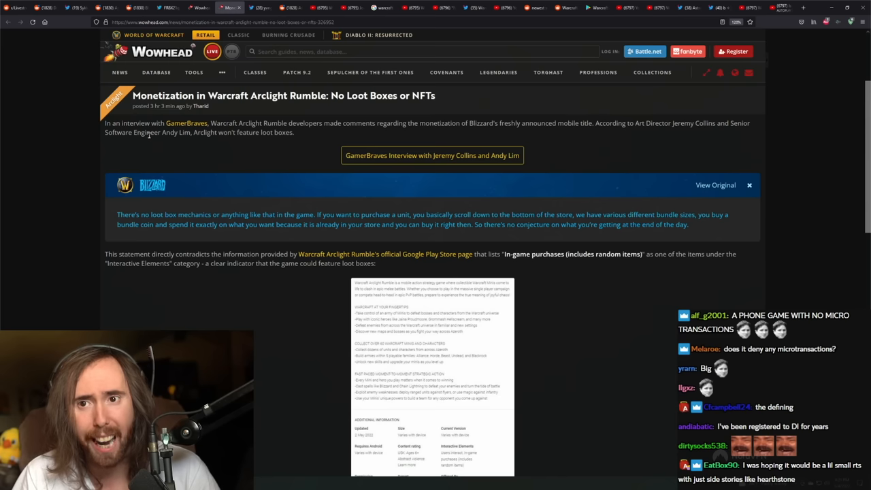
scroll("down", 3)
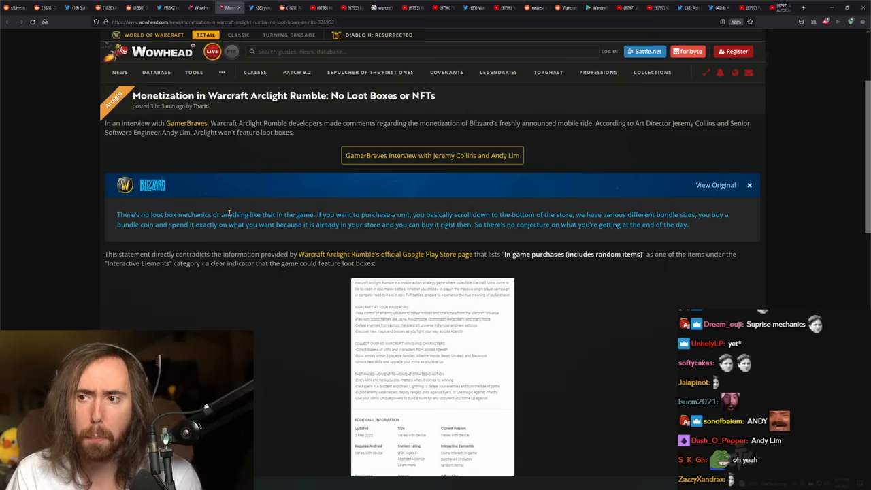
mouse_move(484, 214)
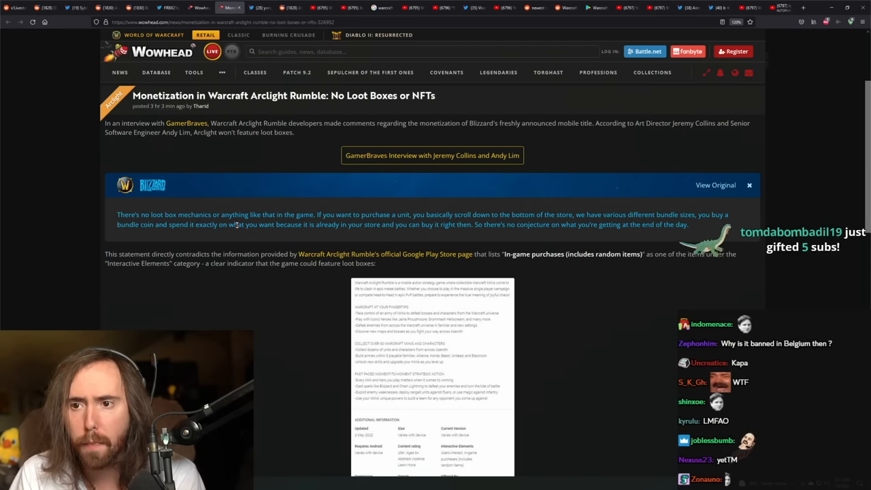
left_click_drag(179, 225, 231, 225)
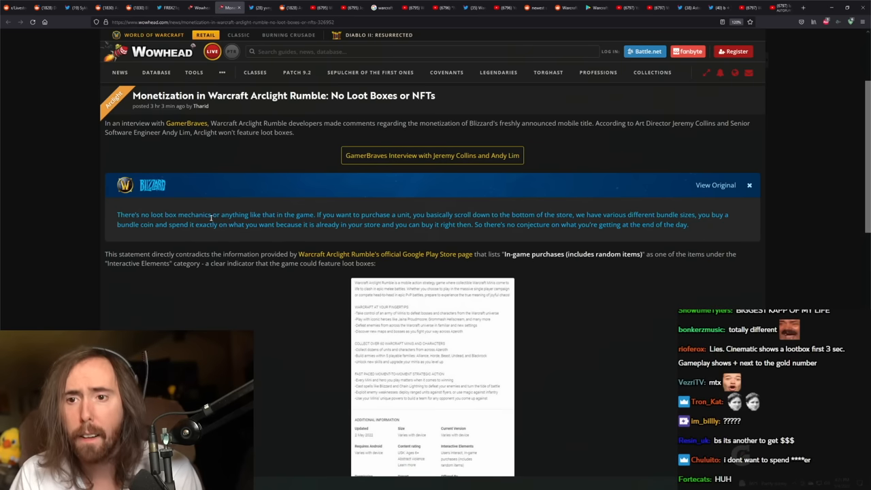
scroll("down", 3)
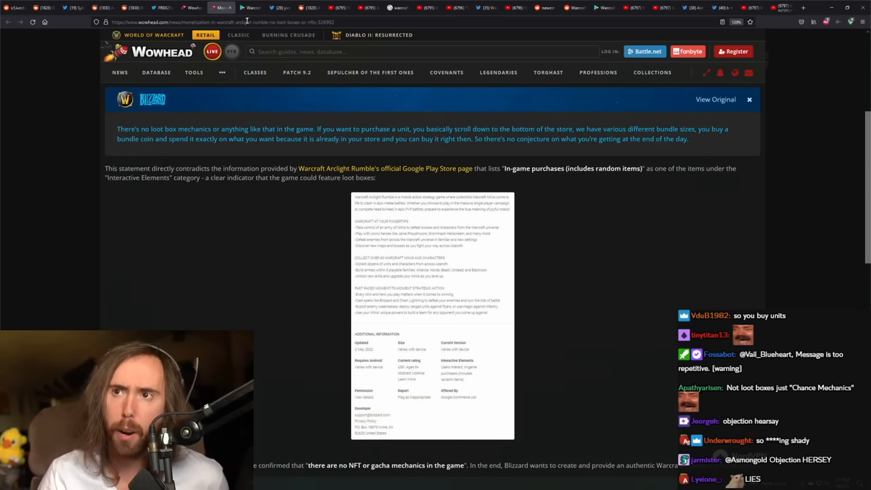
- Check the listing's random-item in-game purchases note, then return to the Wowhead article
left_click(248, 7)
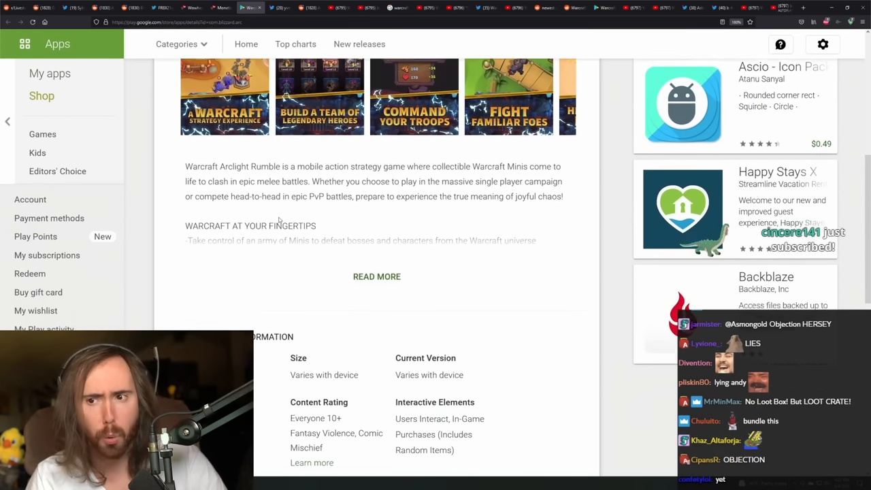
scroll("down", 3)
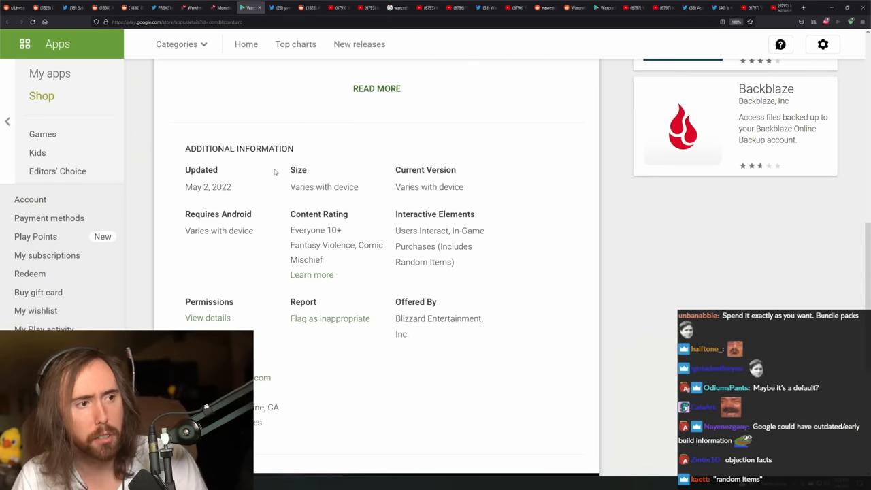
left_click(219, 7)
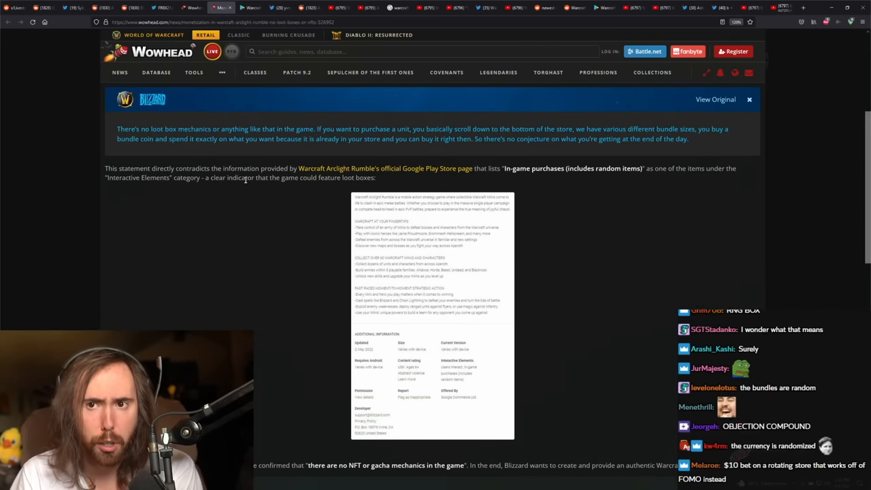
scroll("down", 3)
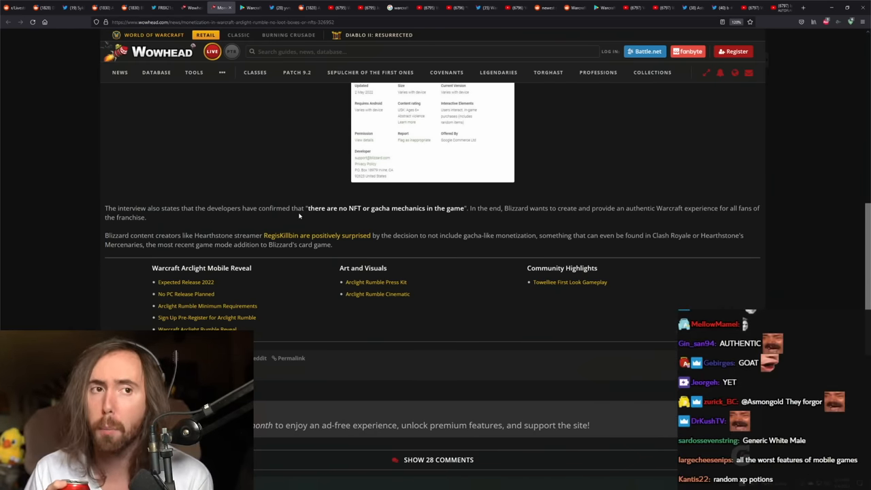
scroll("down", 3)
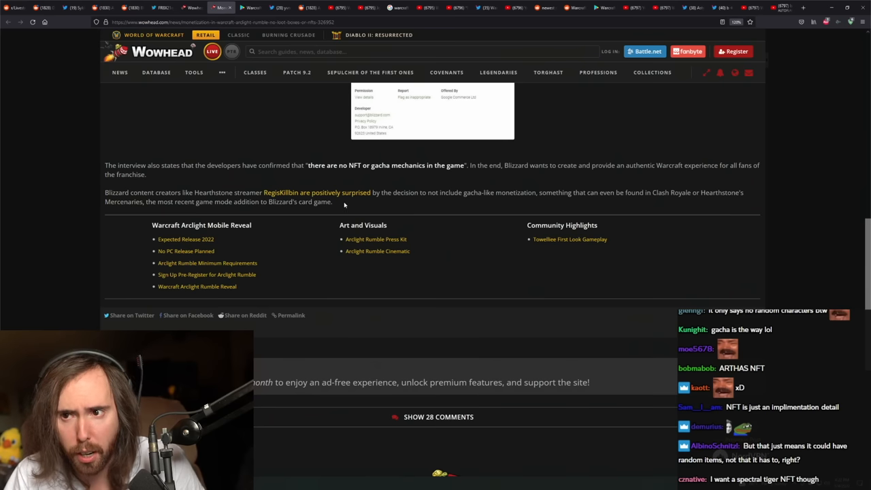
scroll("down", 3)
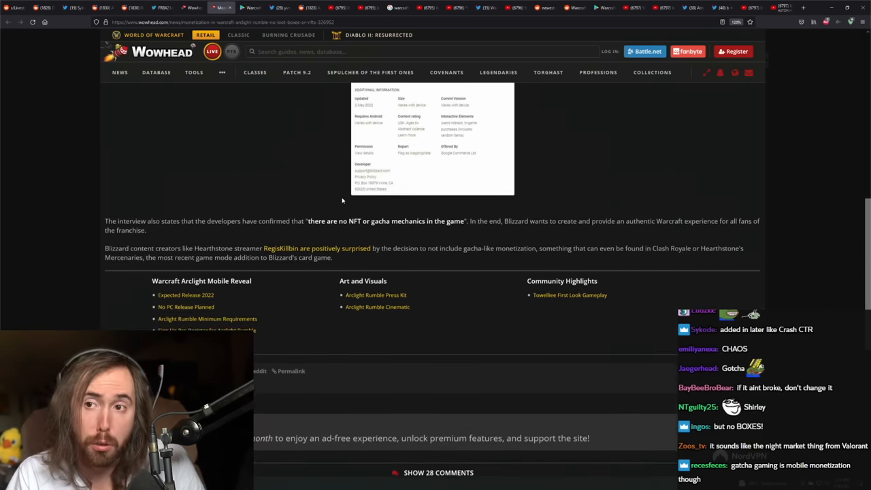
scroll("up", 3)
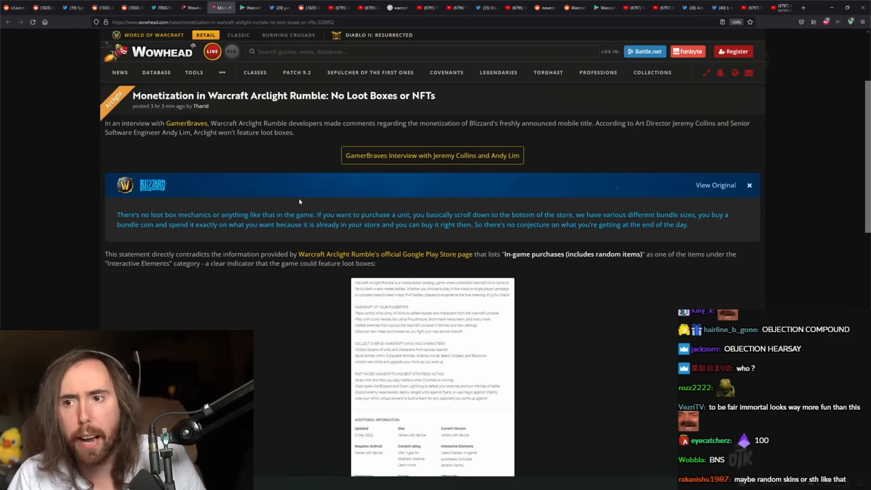
scroll("down", 3)
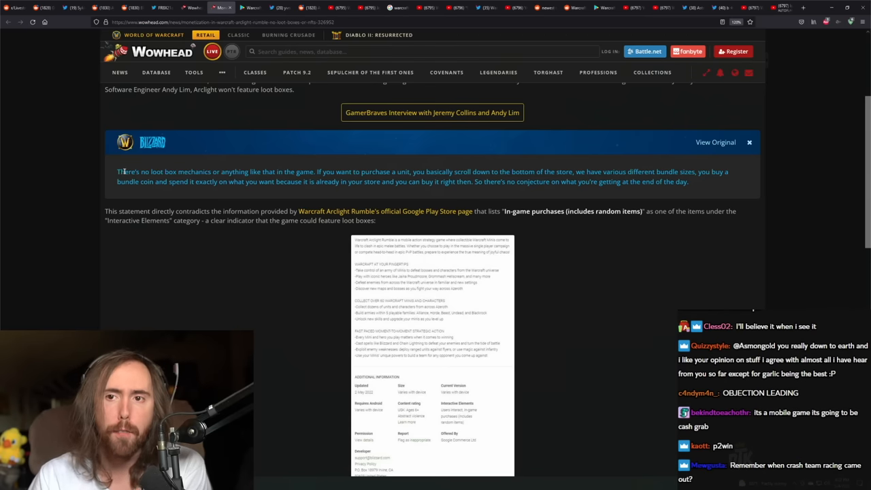
left_click_drag(115, 172, 264, 172)
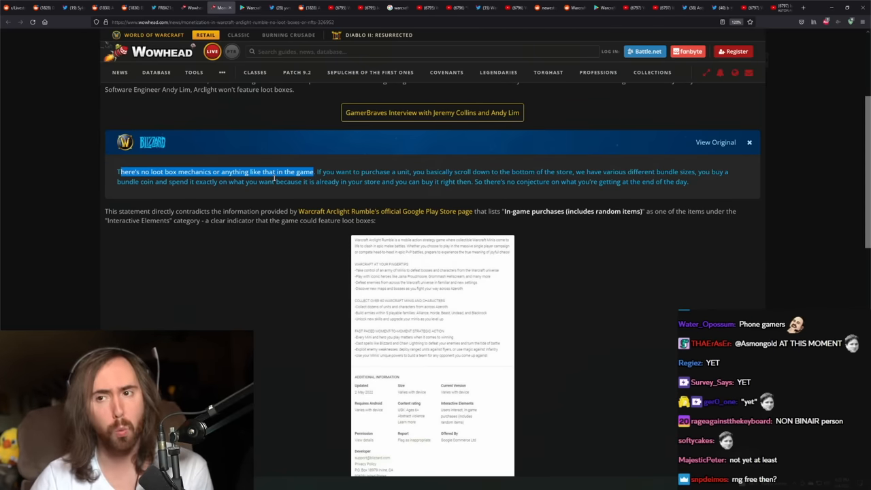
scroll("down", 3)
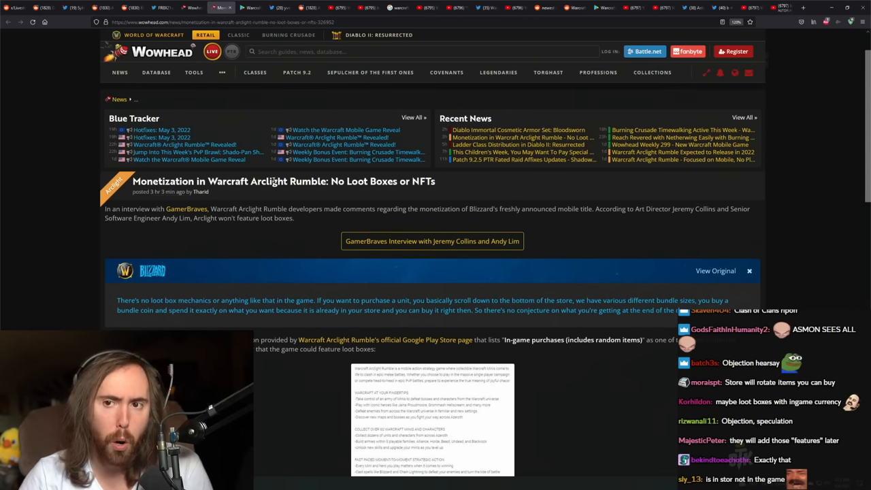
scroll("down", 3)
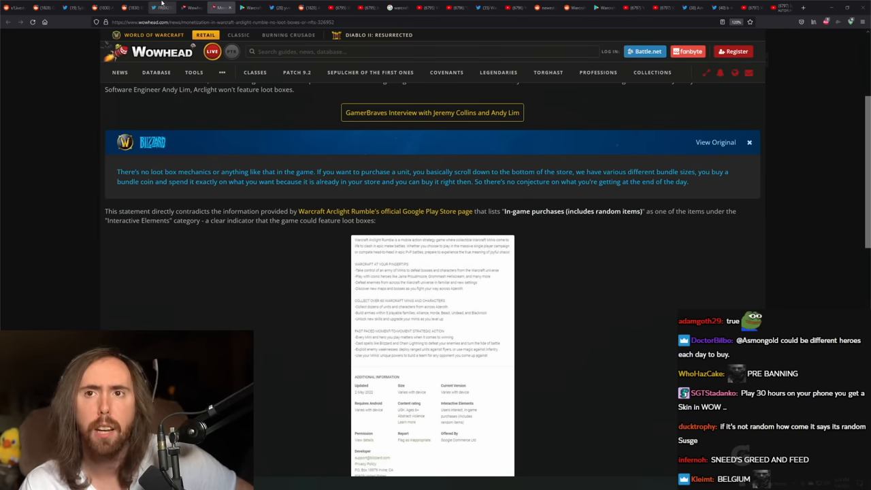
left_click(130, 8)
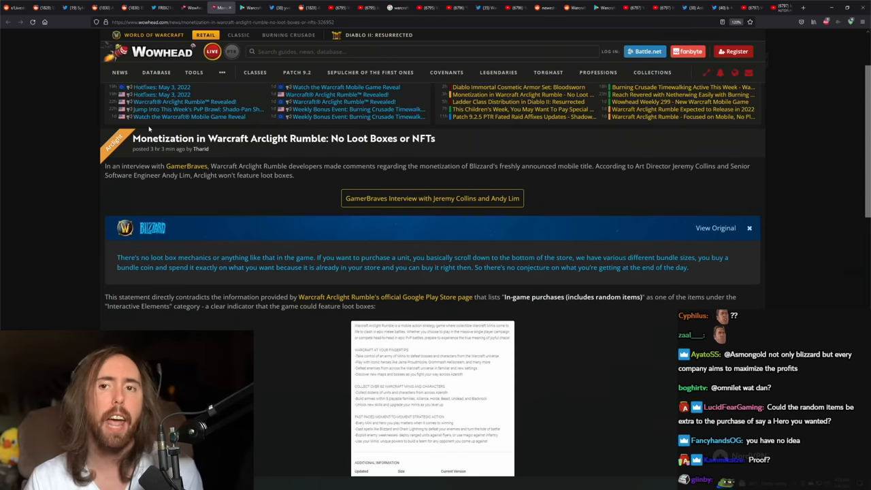
scroll("down", 3)
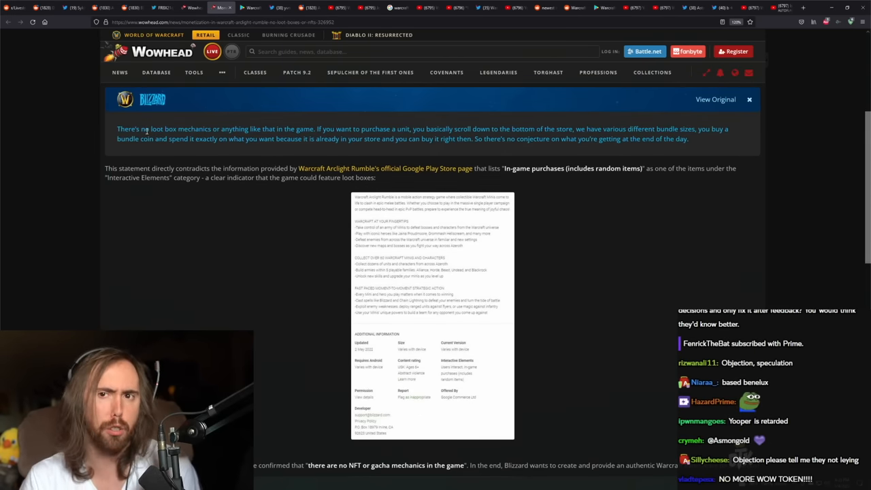
scroll("down", 3)
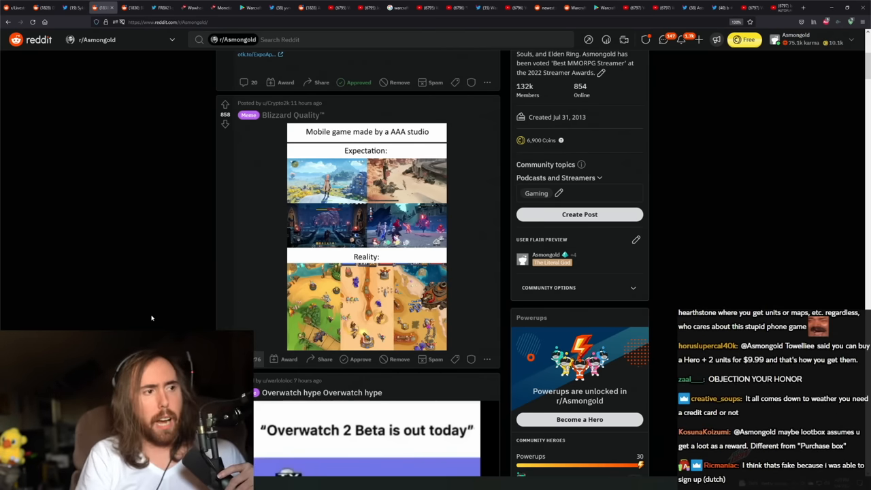
- Scroll past the Overwatch and DragonSong posts and open the phones comic post
scroll("down", 3)
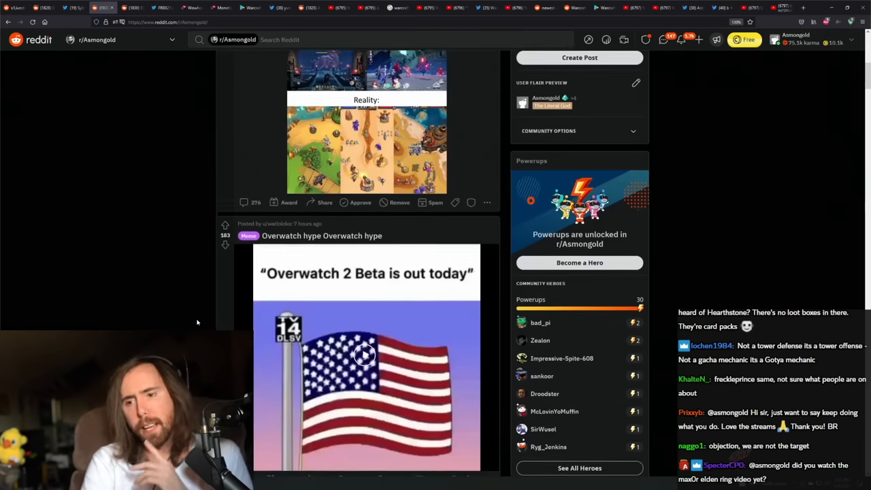
scroll("down", 3)
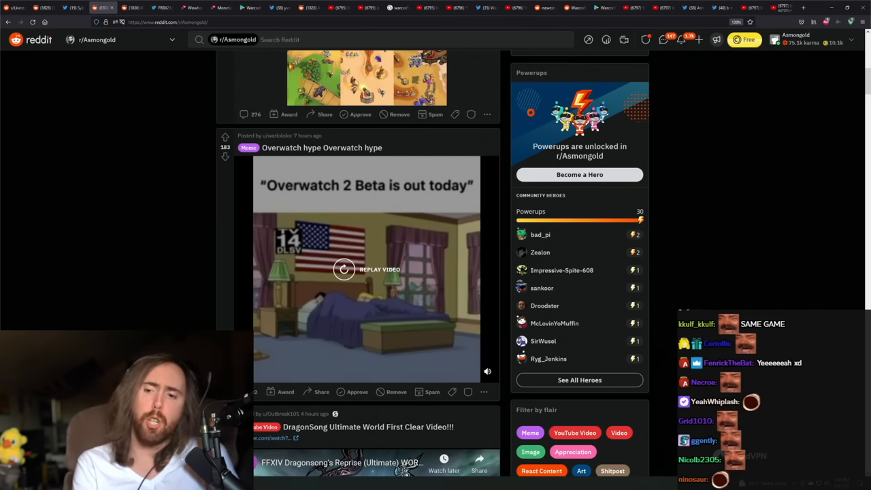
scroll("down", 3)
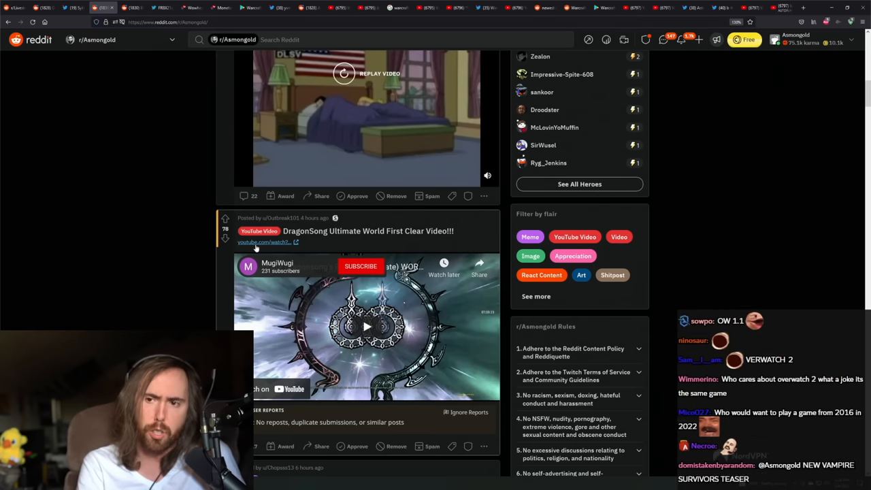
scroll("down", 3)
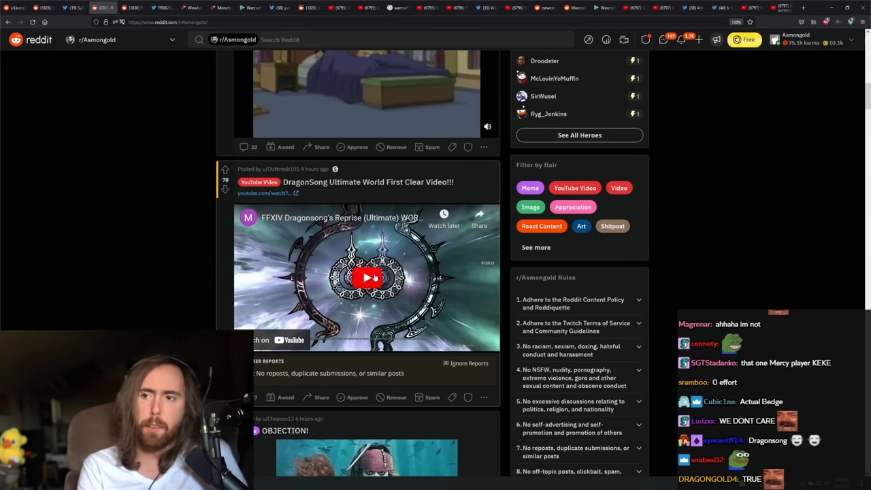
left_click(367, 277)
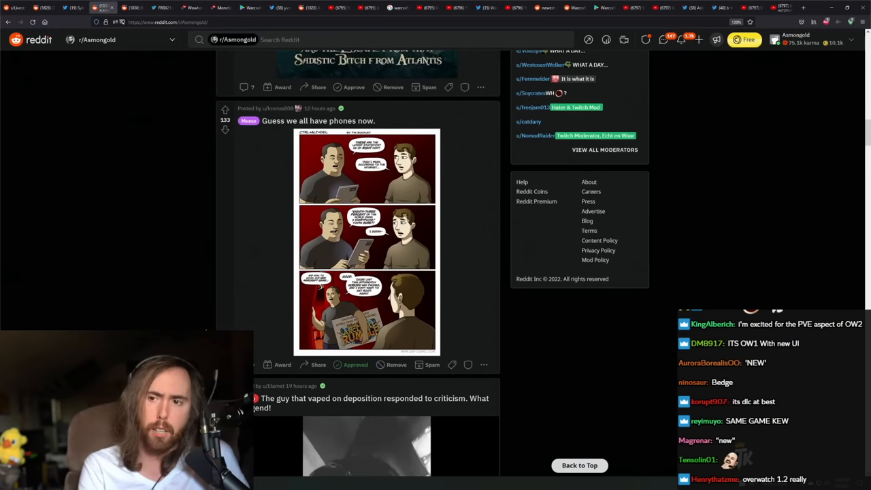
scroll("down", 3)
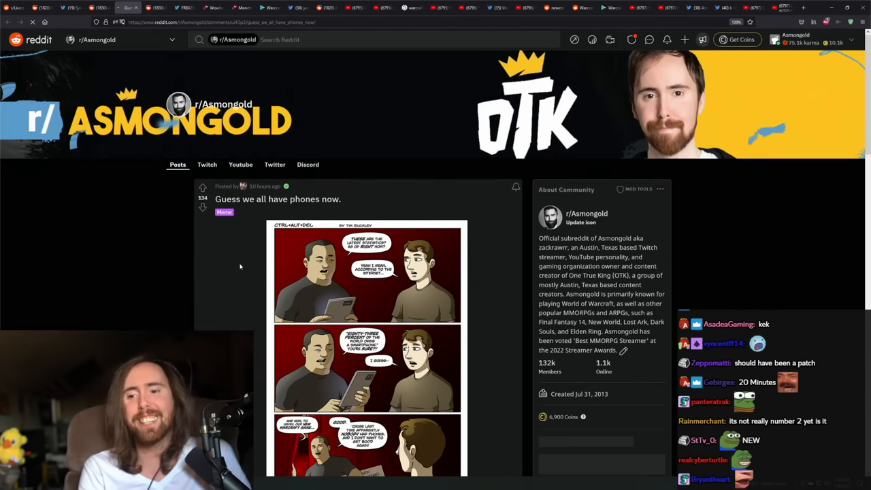
- Scroll slightly to bring the comic's third panel into view
scroll("down", 3)
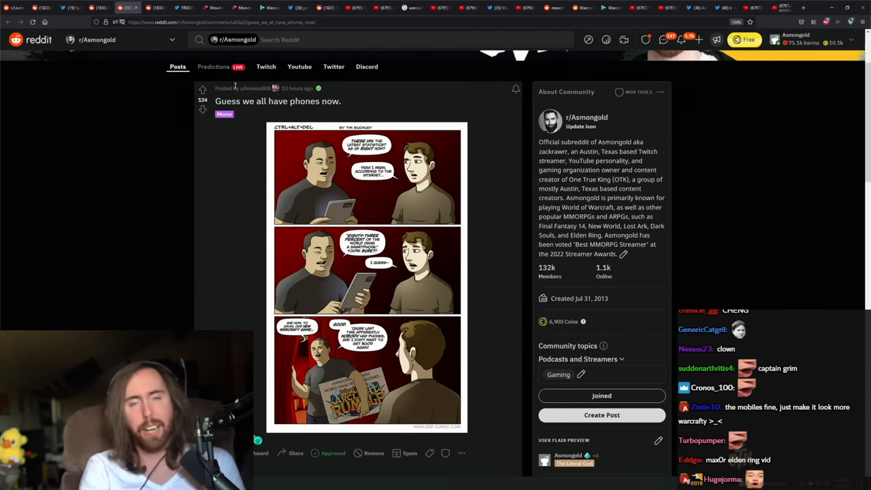
- Scroll to the vaping deposition TikTok post and play the clip
scroll("down", 3)
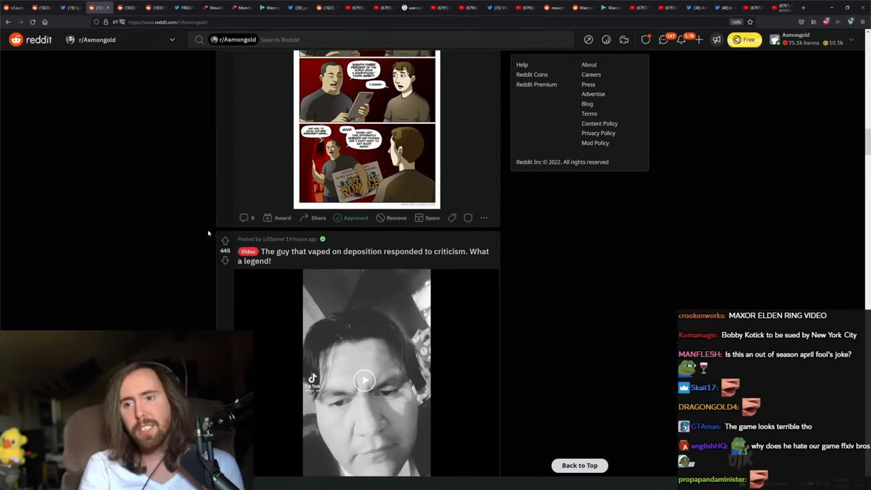
scroll("down", 3)
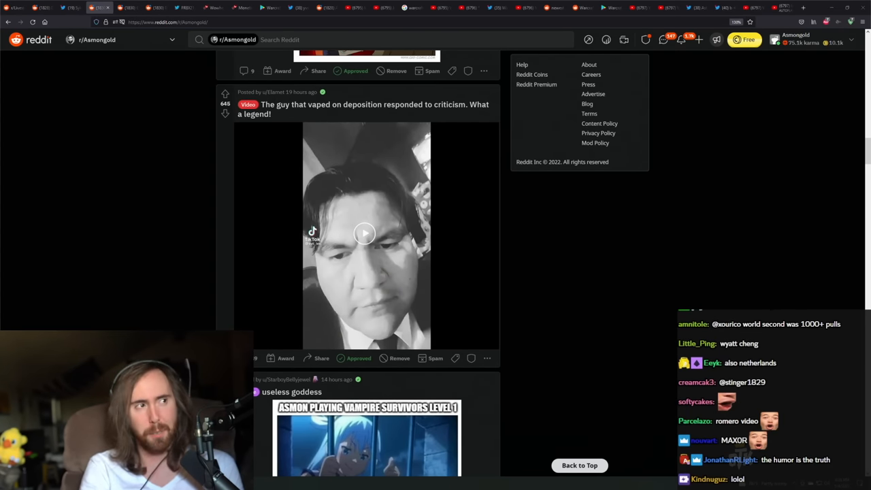
left_click(365, 233)
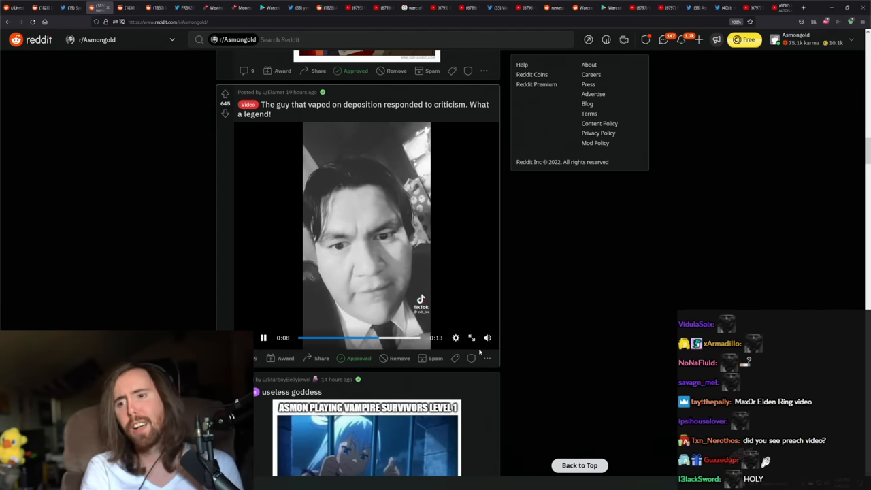
left_click(263, 337)
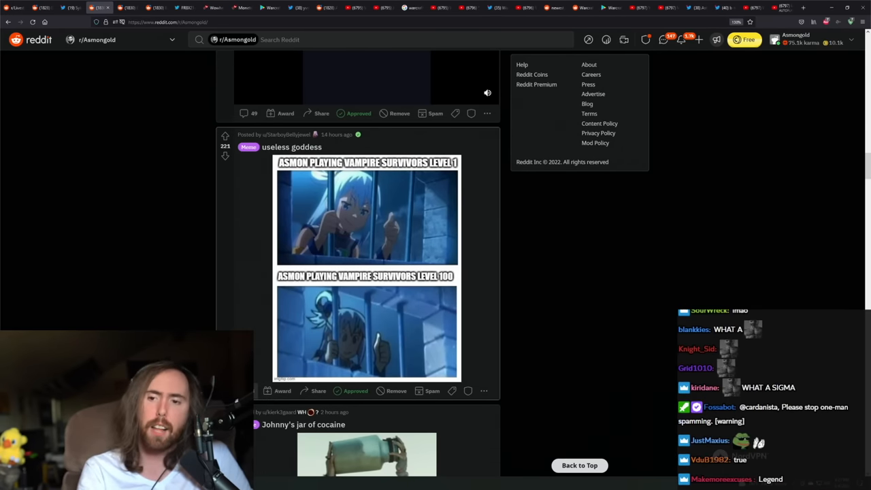
- Scroll past the Johnny's jar and Activision CEO posts to the Preach MMO video
scroll("down", 3)
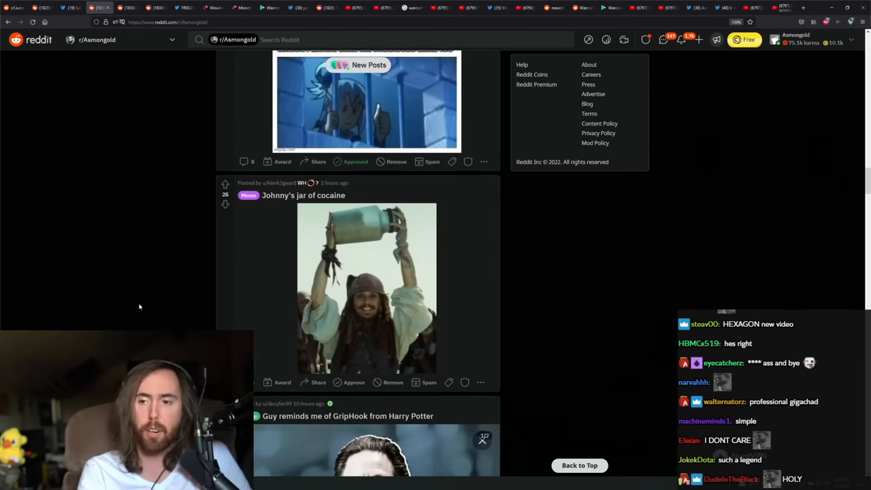
scroll("down", 3)
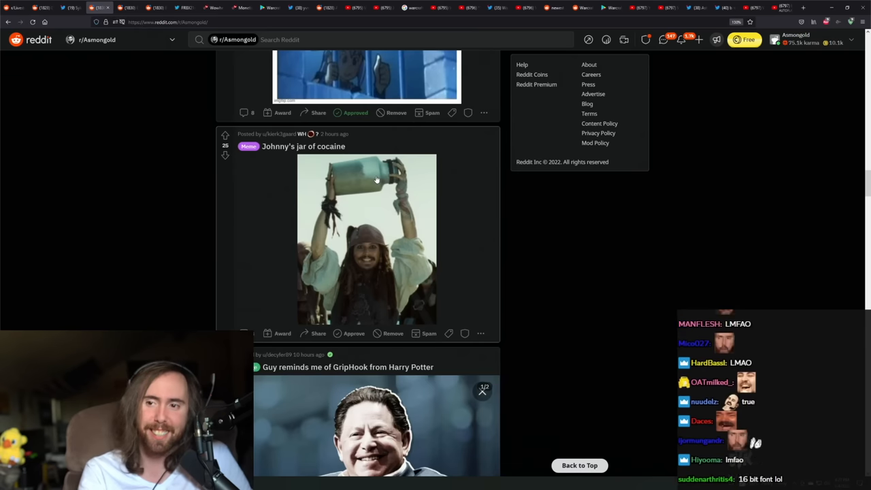
scroll("down", 3)
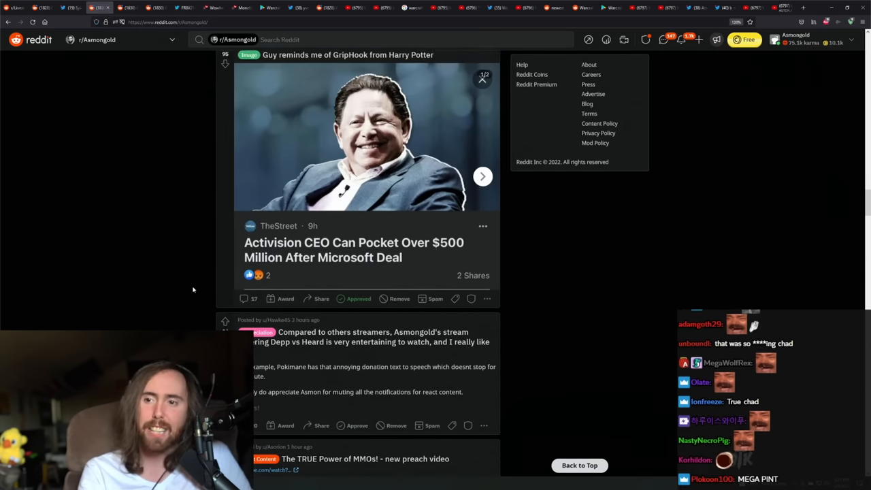
scroll("down", 3)
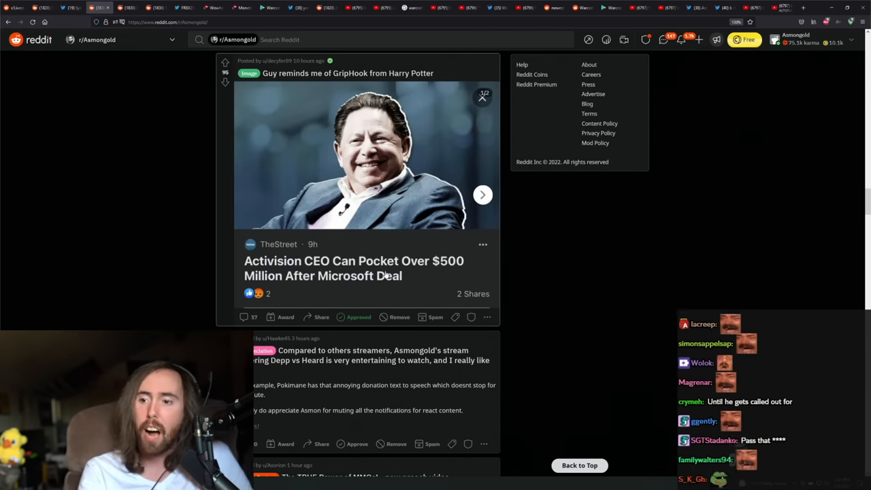
scroll("down", 3)
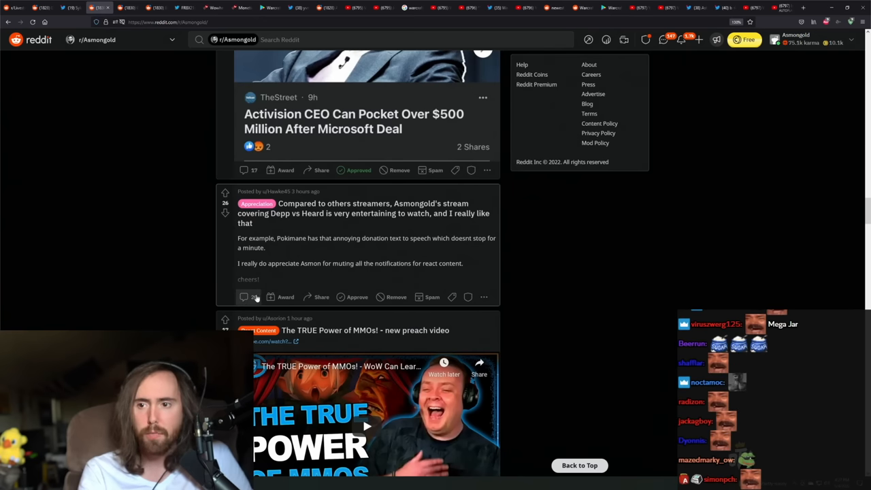
scroll("down", 3)
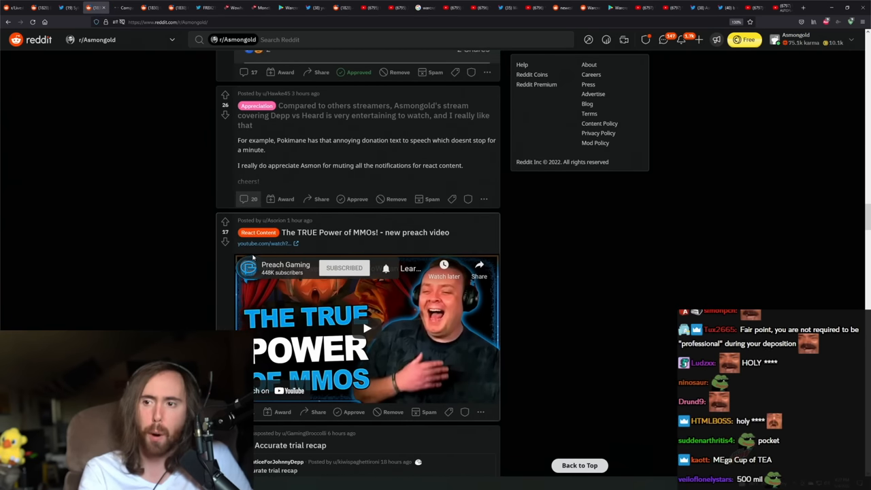
- Scroll through the Depp vs Heard stream appreciation post's comments, ending on the Dragonsong's Reprise post
scroll("down", 3)
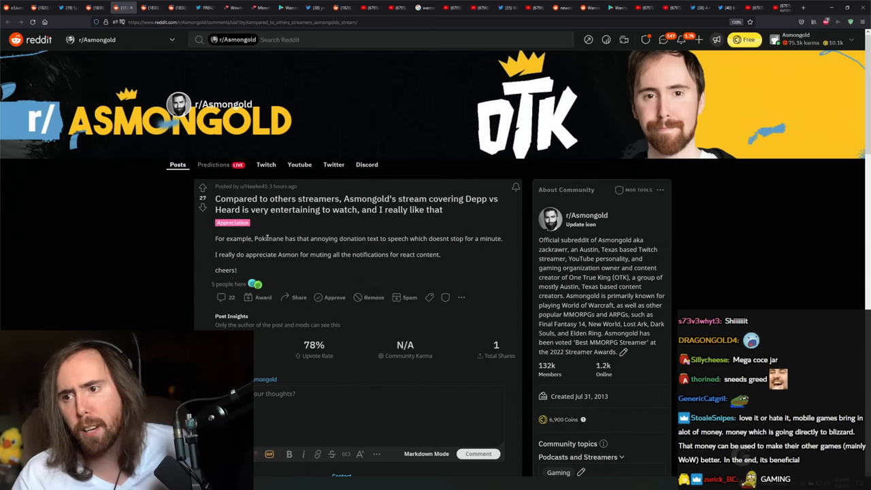
scroll("down", 3)
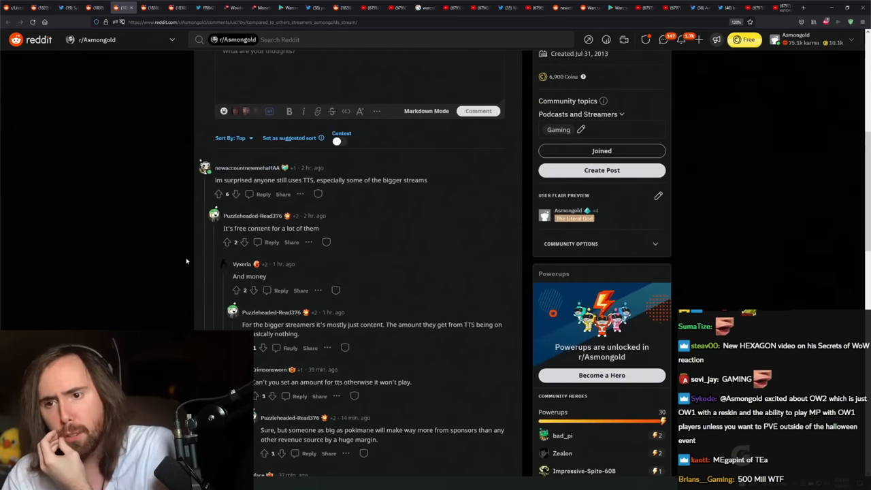
scroll("down", 3)
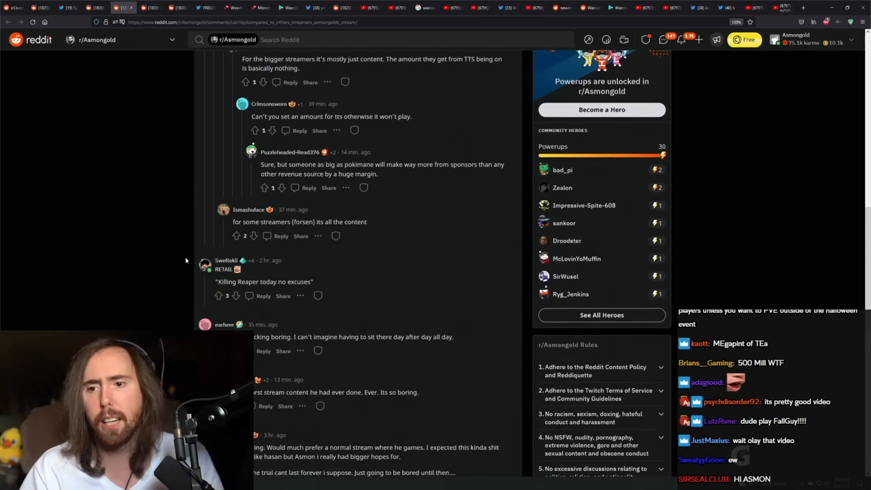
scroll("down", 3)
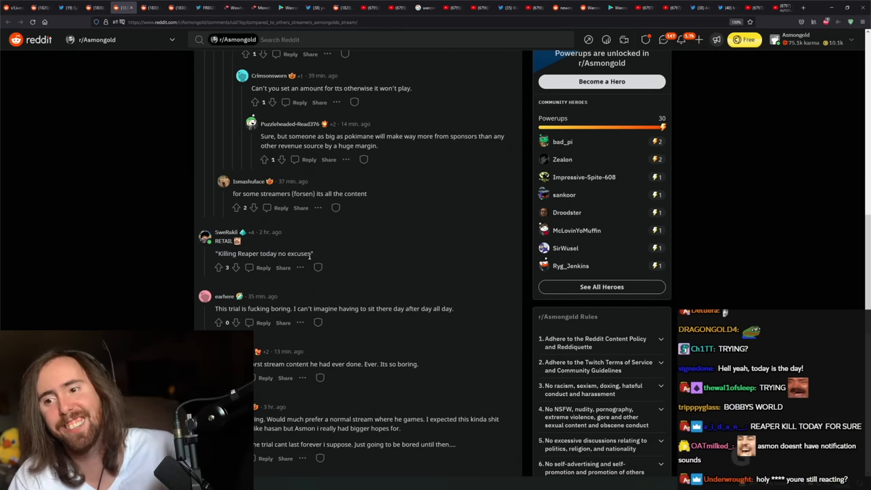
scroll("down", 3)
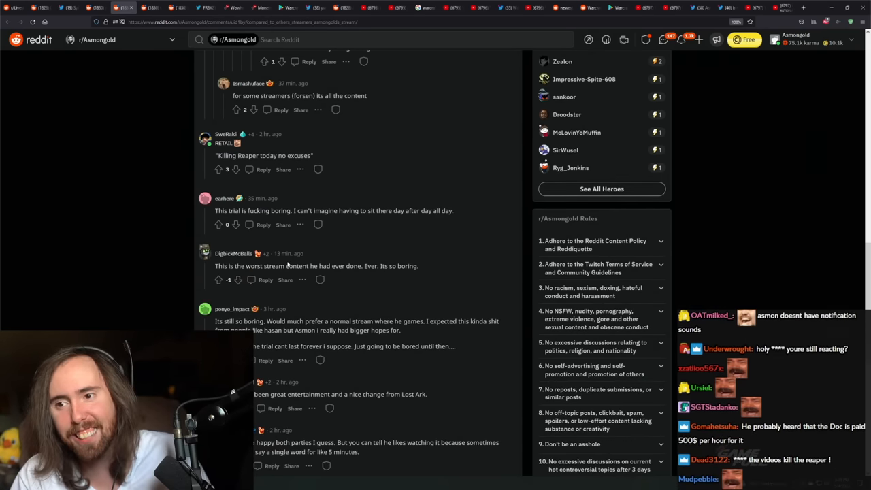
scroll("down", 3)
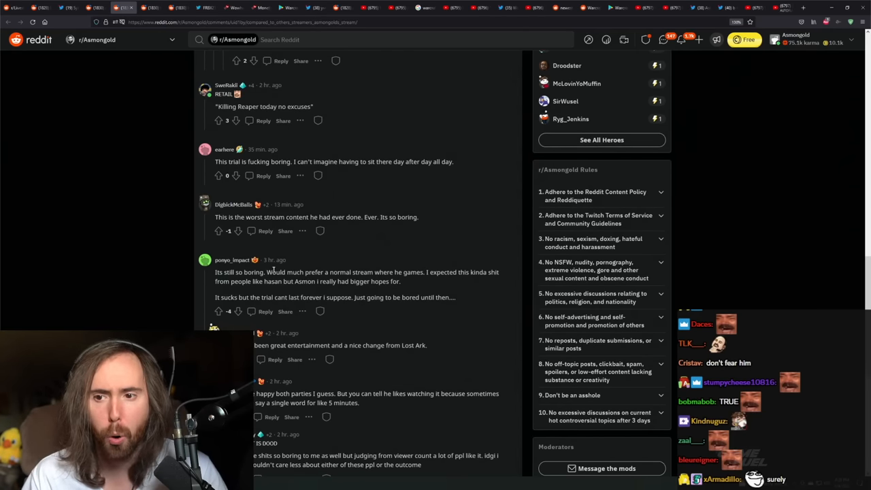
scroll("down", 3)
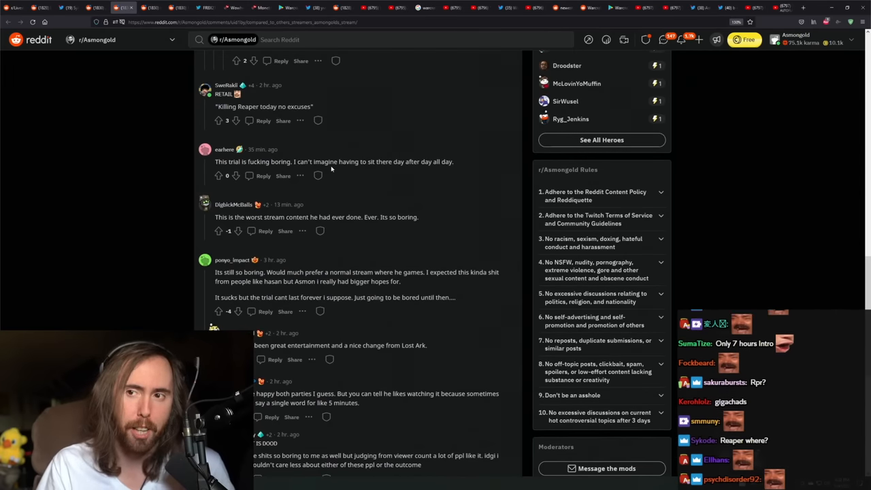
scroll("down", 3)
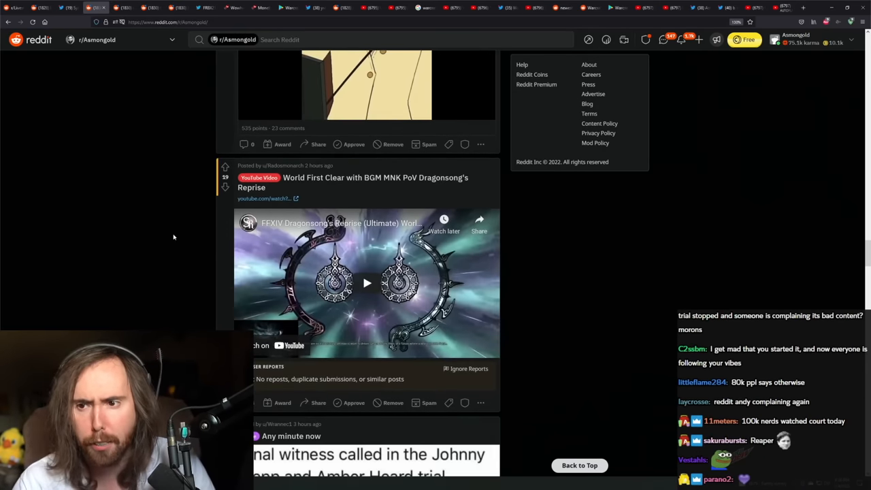
- Play the Accurate trial recap TikTok clip full-screen through to its replay prompt
scroll("down", 3)
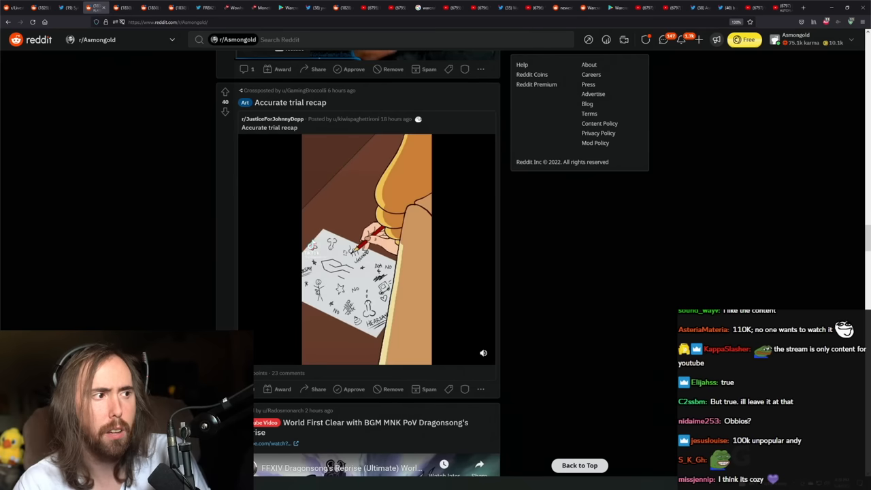
left_click(366, 248)
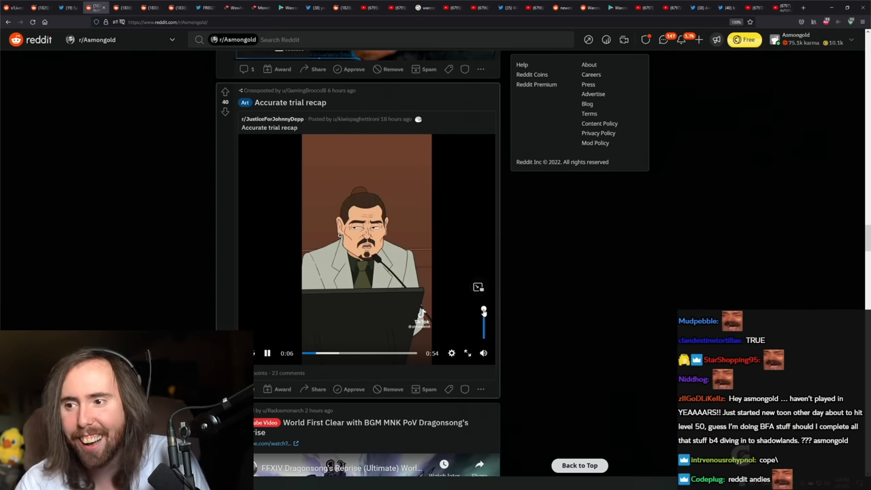
left_click(468, 352)
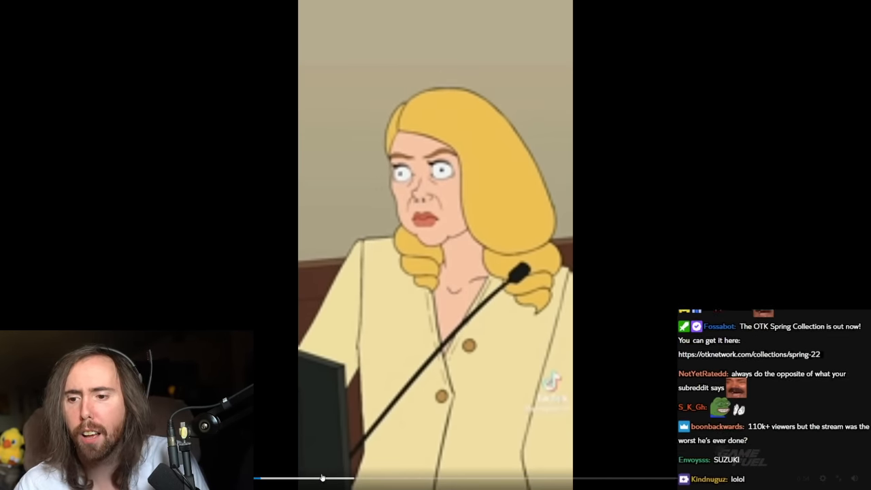
left_click(377, 478)
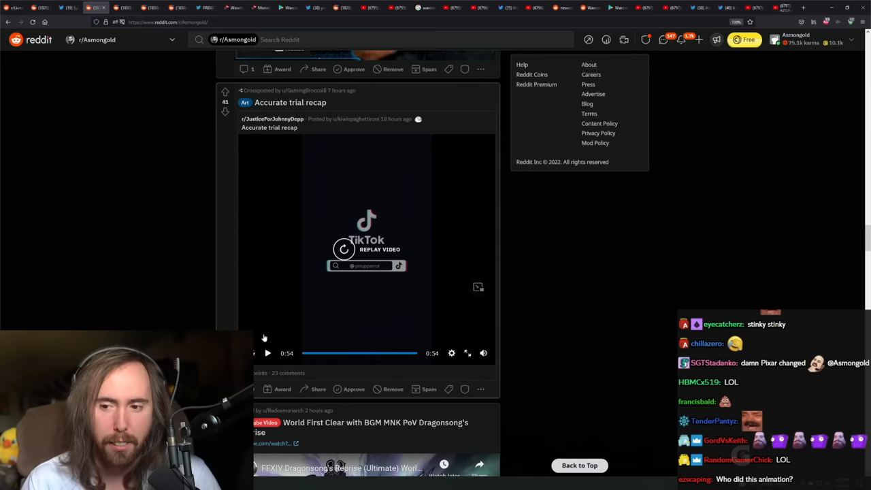
- Scroll past the Mr. Hankey meme and Warcraft anime trailer to the Stone Cold Zelda video
scroll("down", 3)
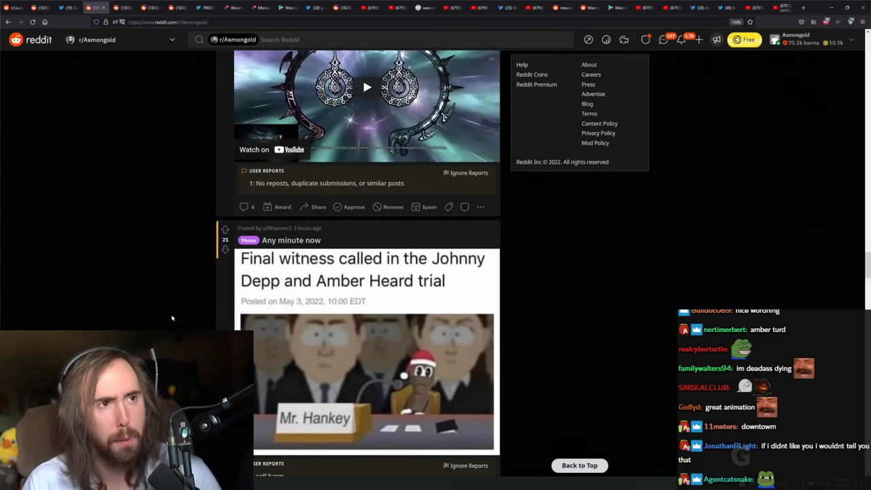
scroll("down", 3)
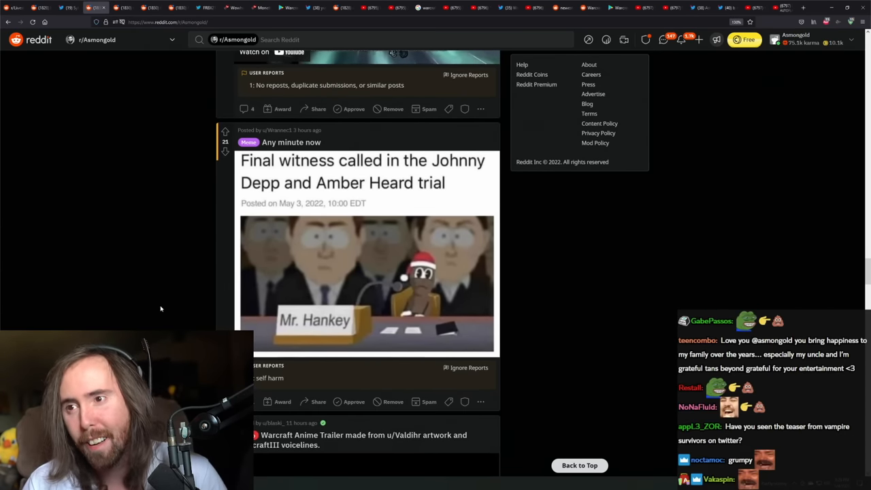
scroll("down", 3)
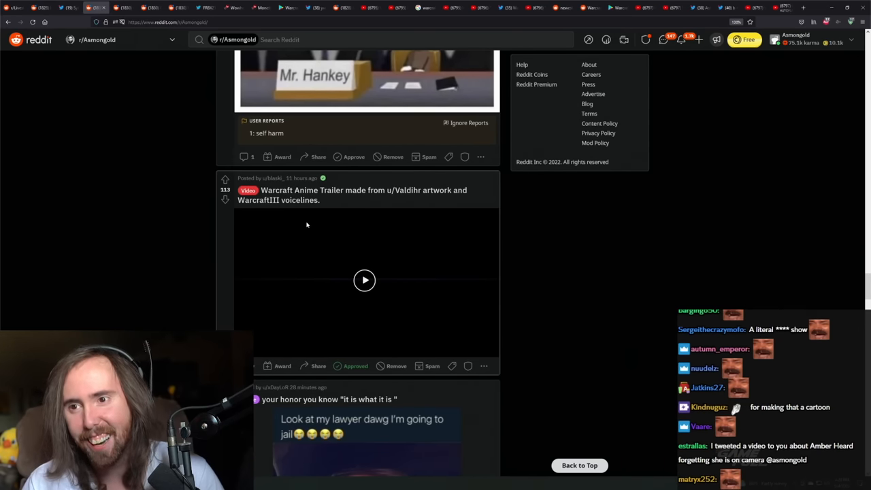
scroll("down", 3)
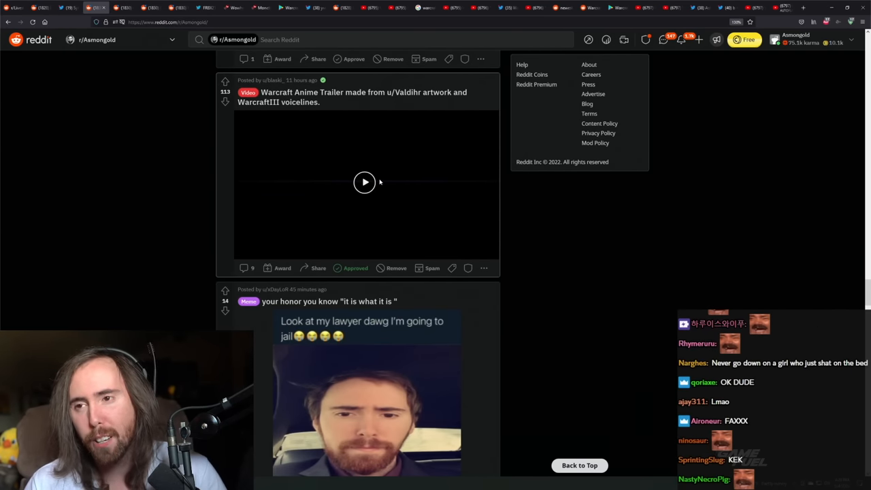
scroll("down", 3)
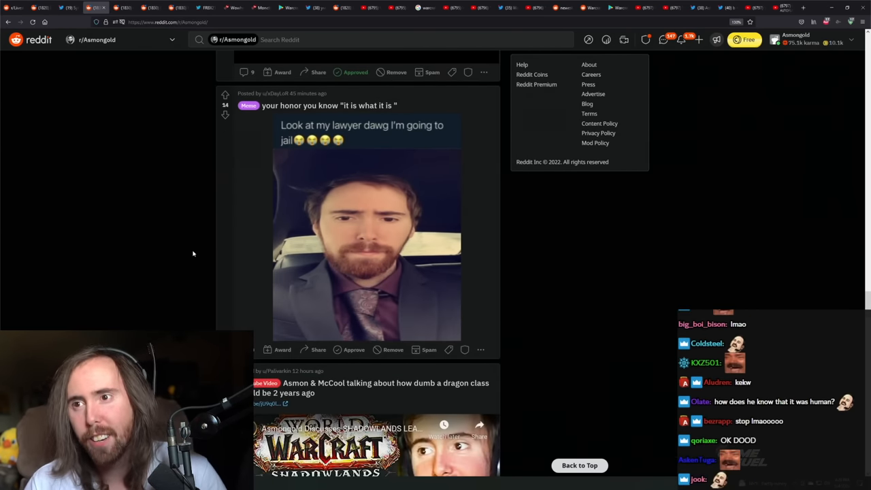
scroll("down", 3)
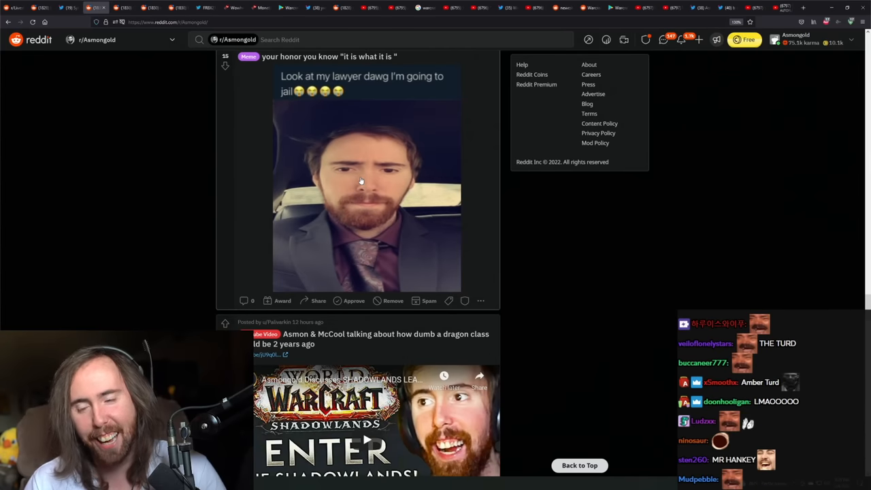
scroll("down", 3)
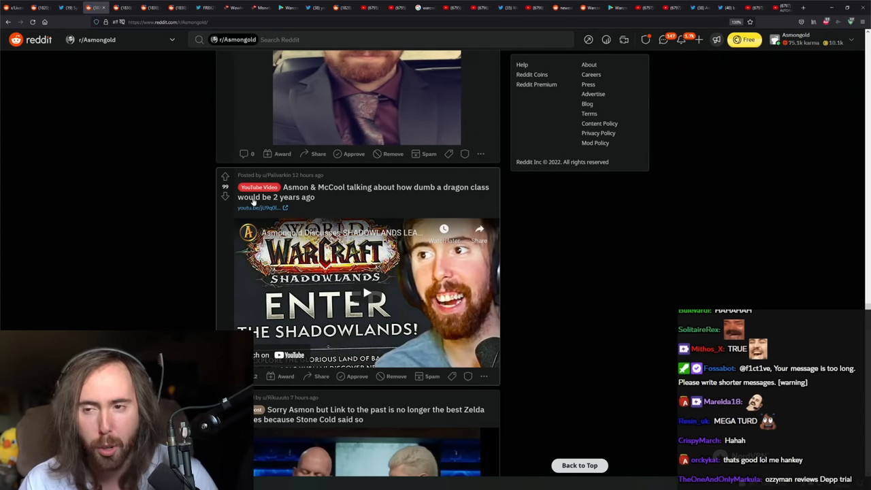
scroll("down", 3)
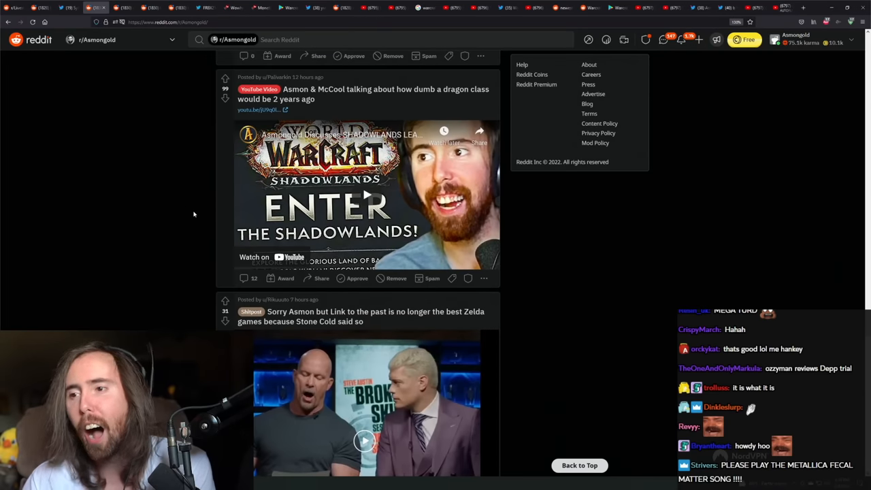
scroll("down", 3)
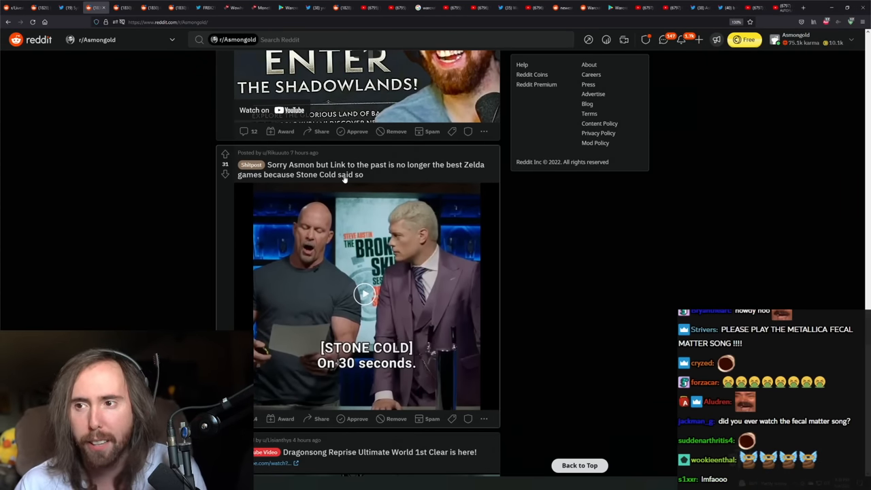
scroll("down", 3)
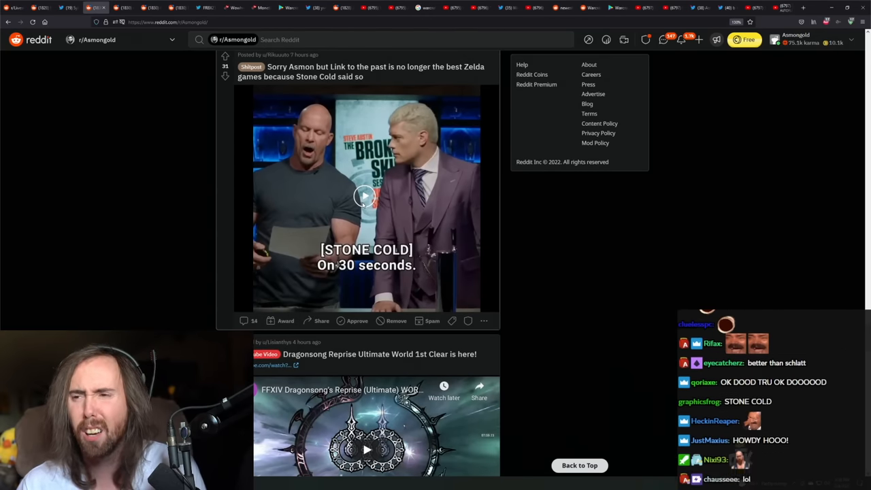
- Start the Stone Cold Link to the Past video and adjust its volume
left_click(366, 195)
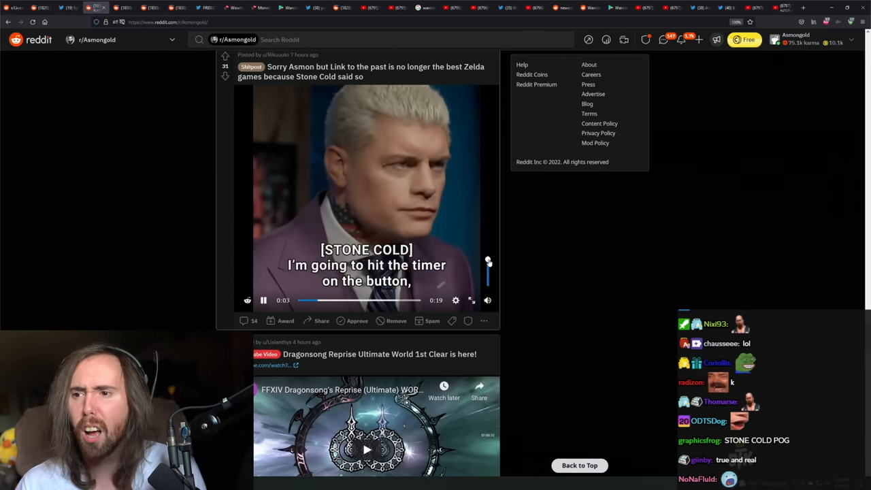
left_click(471, 300)
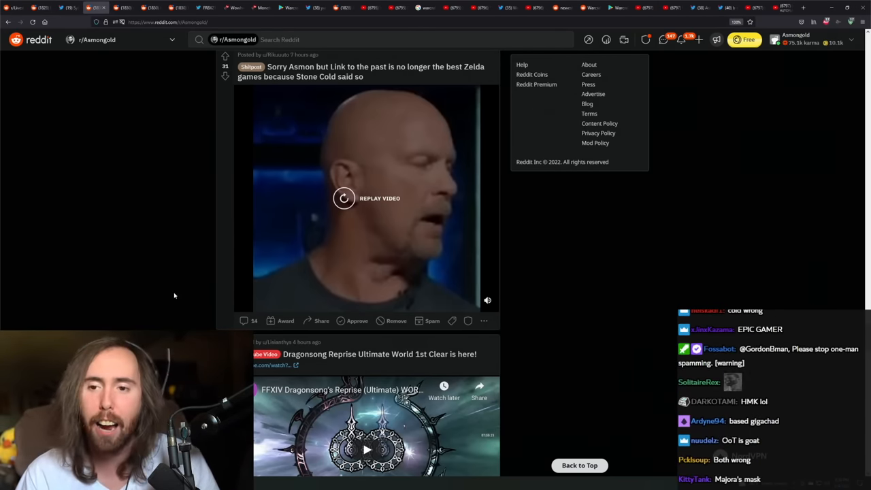
- Scroll past the 'waiting for his return' post and Amber Heard memes to the stills compilation
scroll("down", 3)
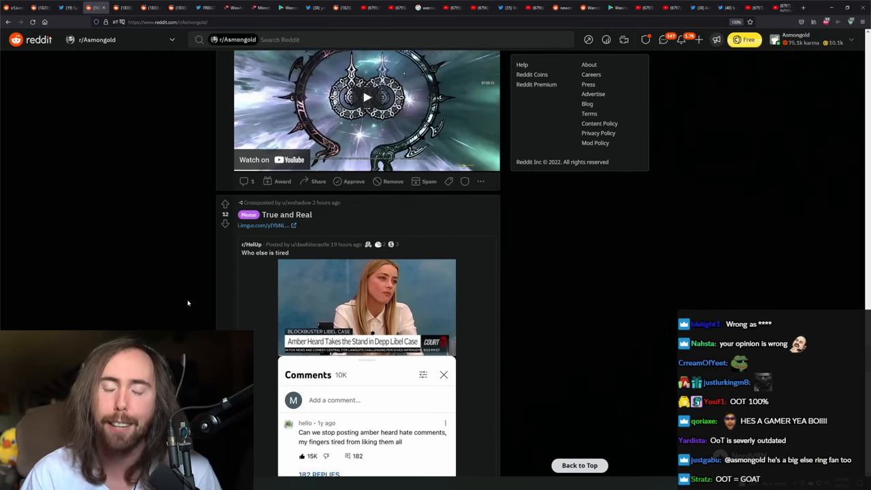
scroll("down", 3)
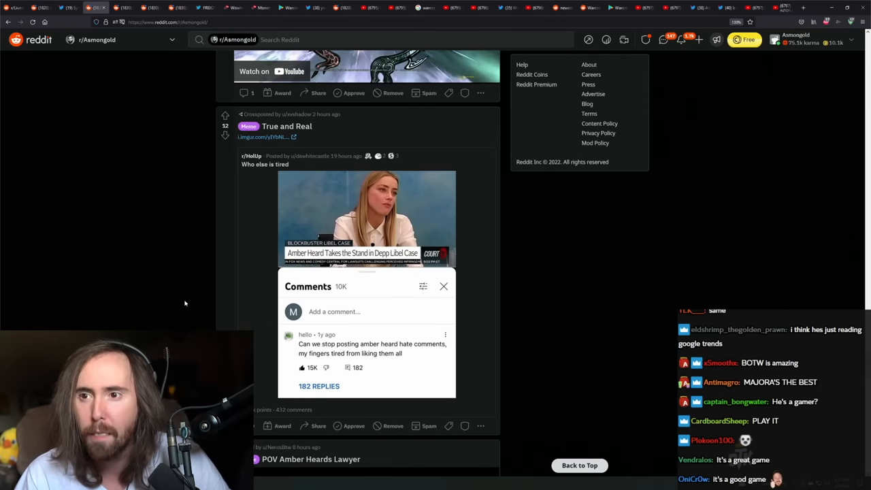
scroll("down", 3)
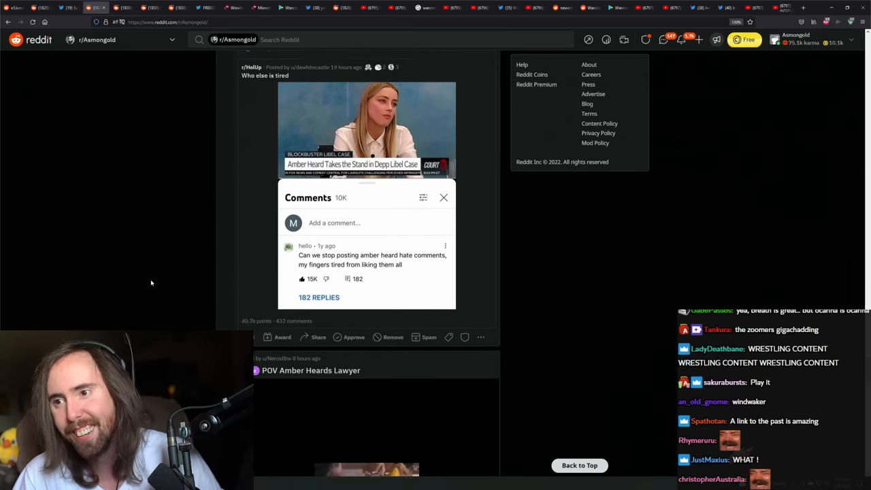
scroll("down", 3)
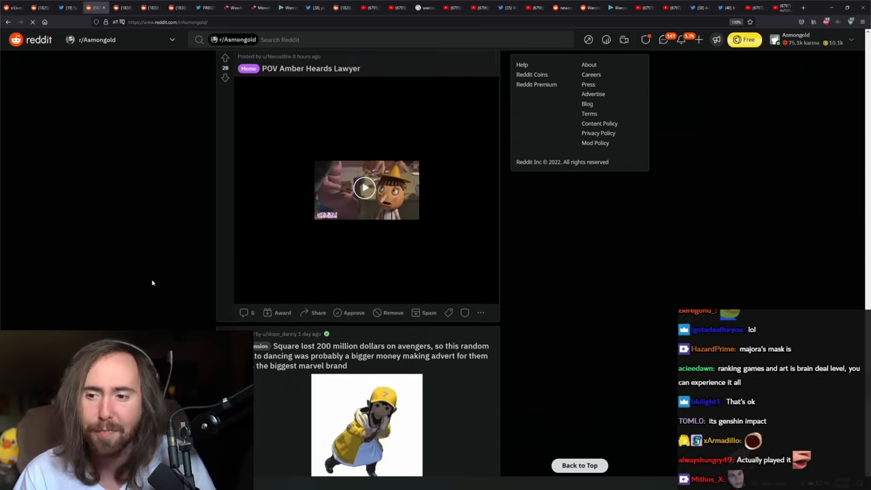
scroll("down", 3)
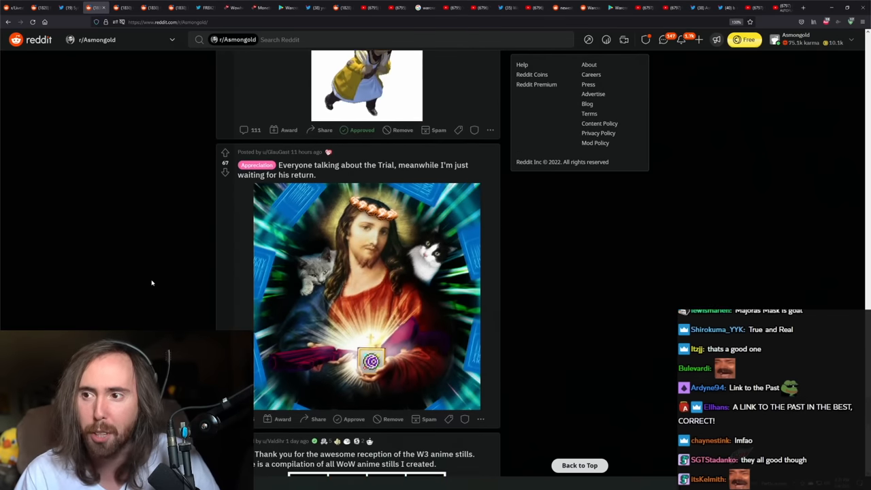
scroll("down", 3)
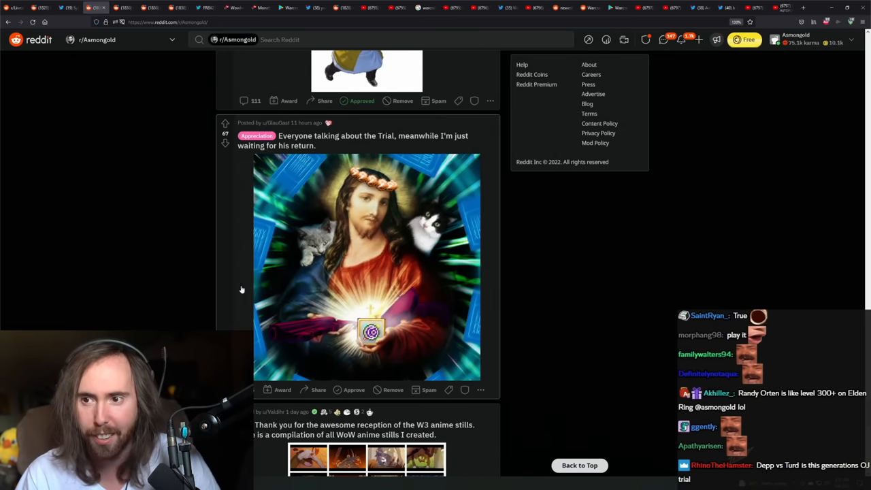
scroll("down", 3)
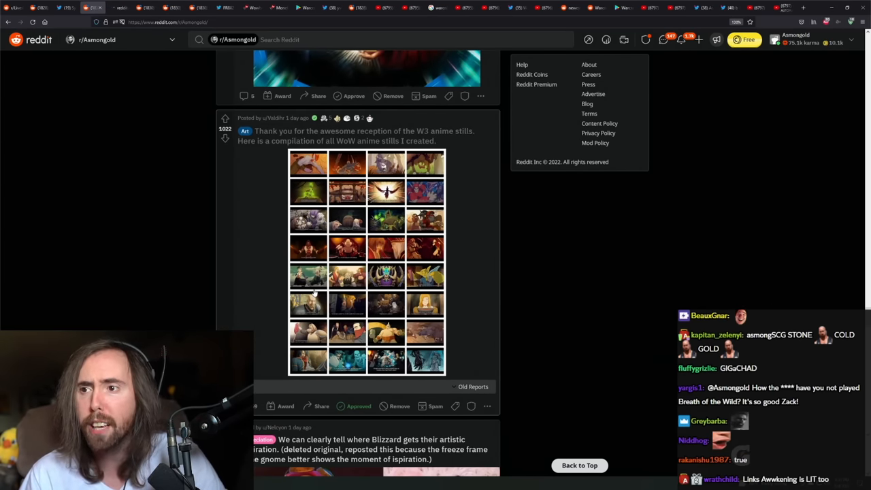
- Scroll through the individual stills in the full-size WoW anime compilation image
scroll("down", 3)
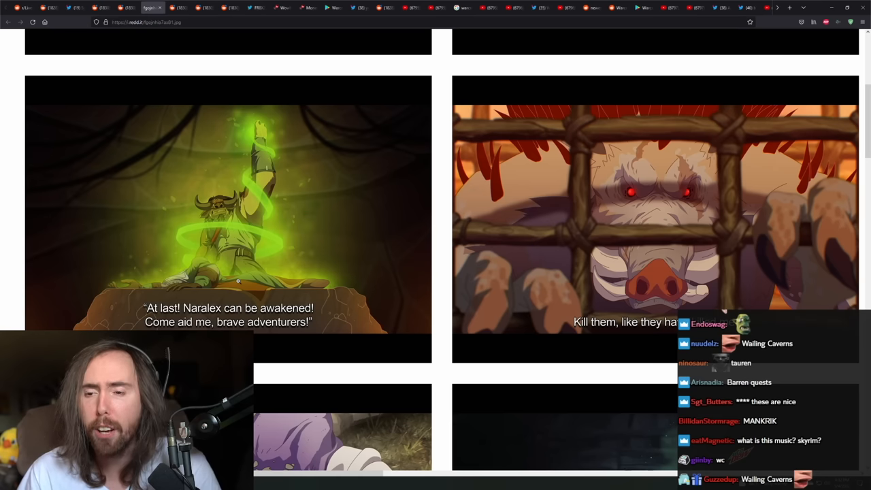
scroll("down", 3)
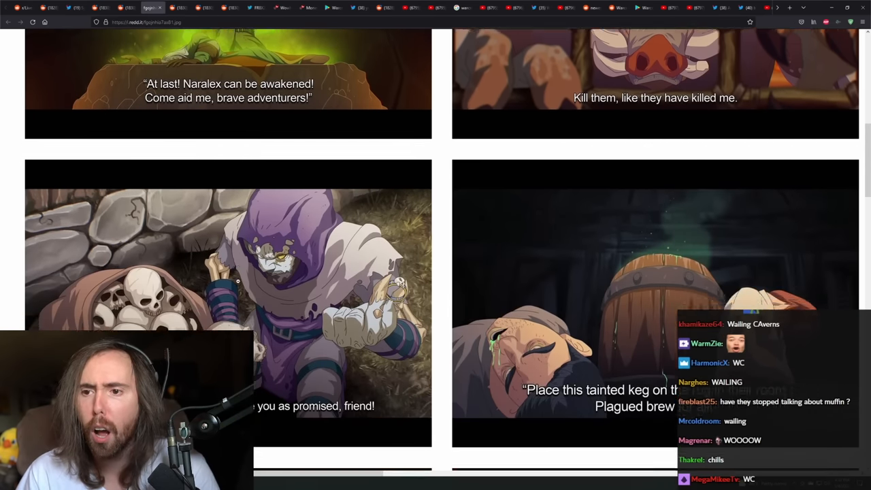
scroll("down", 3)
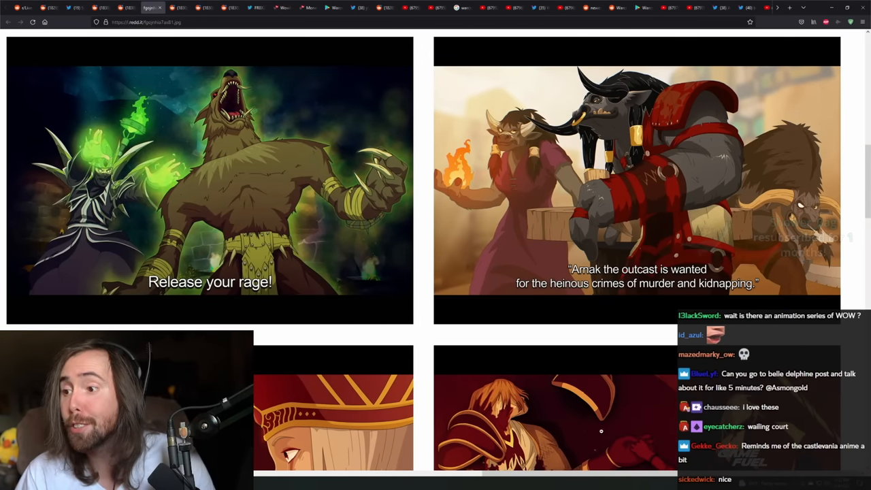
scroll("down", 3)
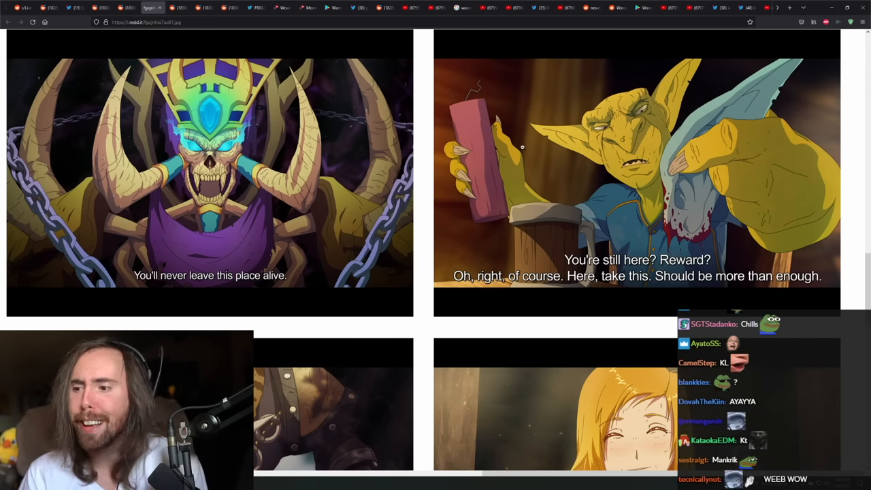
scroll("down", 3)
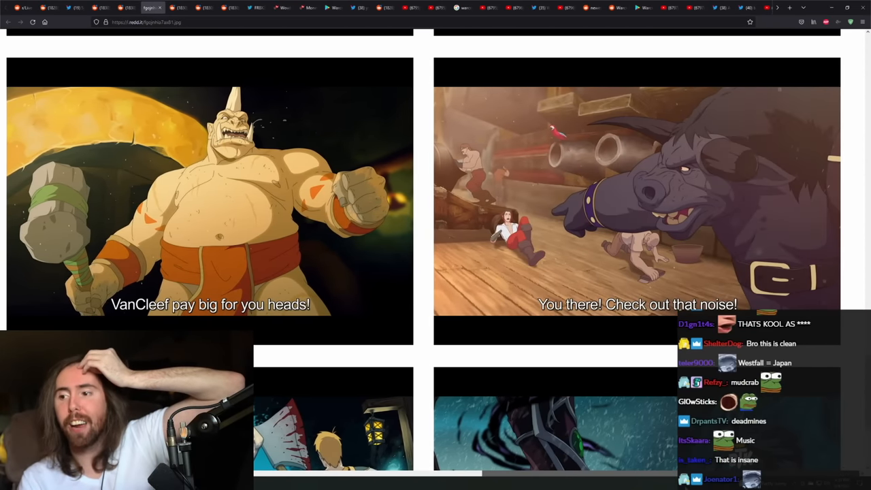
scroll("down", 3)
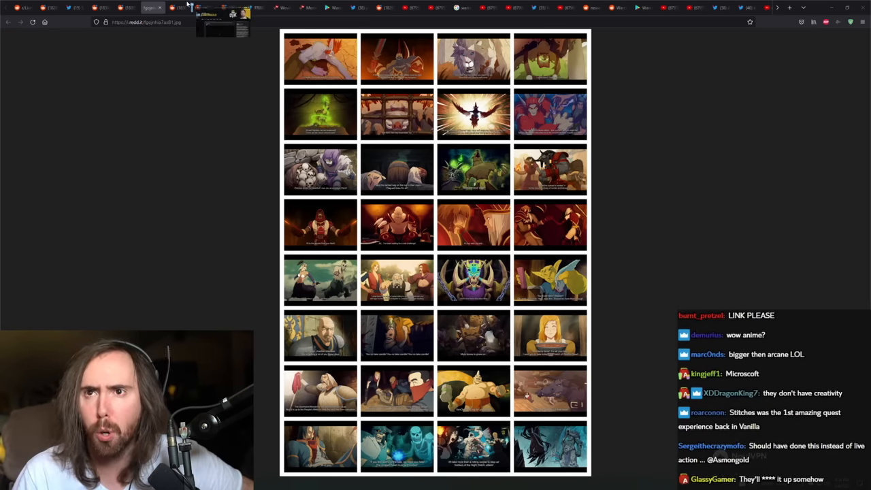
- Switch away from the full-size stills image to the fan video's tab
left_click(178, 7)
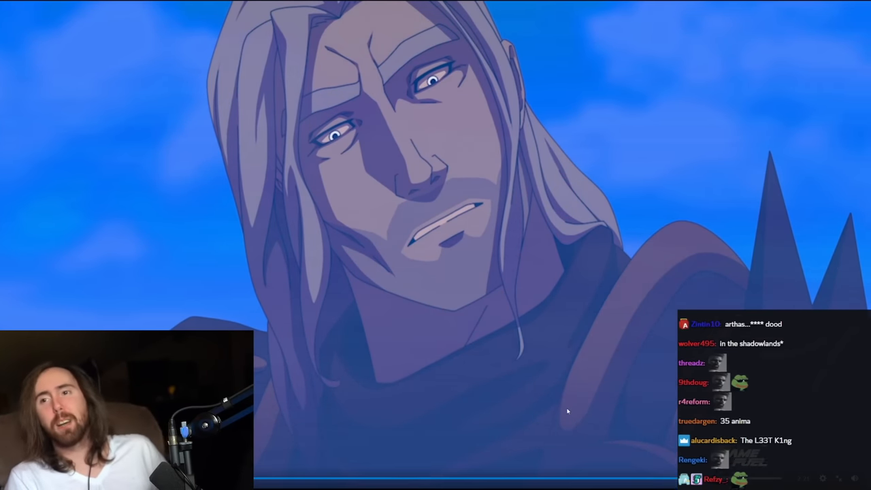
mouse_move(486, 407)
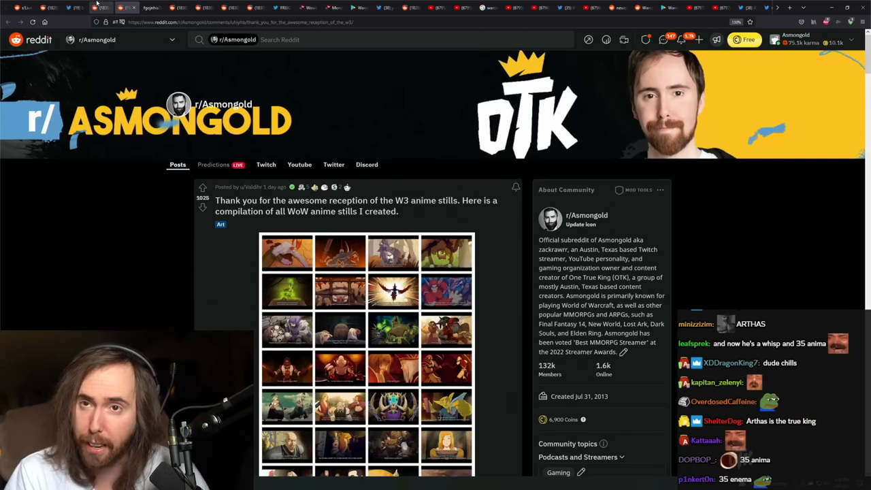
- Scroll past the reported spam comments to the OP's thank-you reply with a Twitter link
scroll("down", 3)
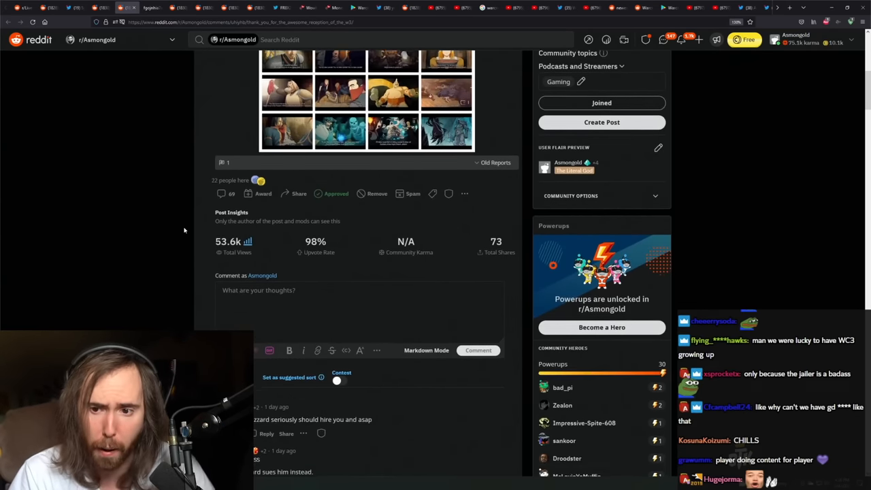
scroll("down", 3)
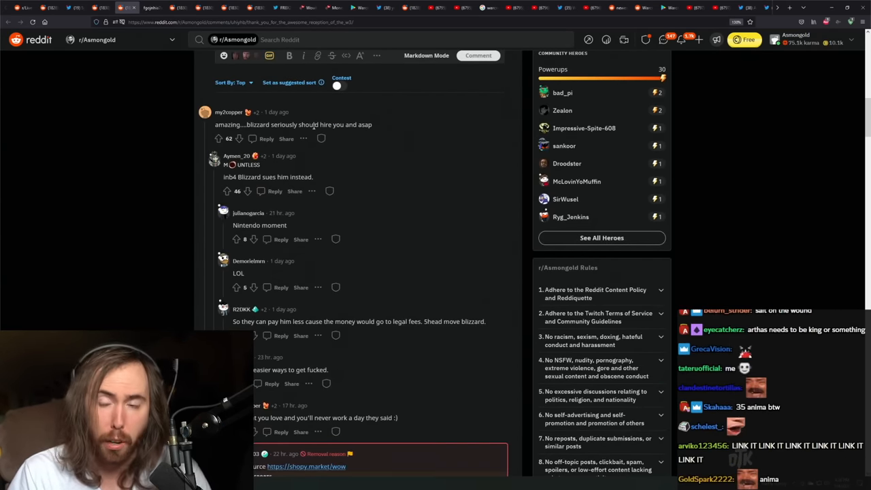
scroll("down", 3)
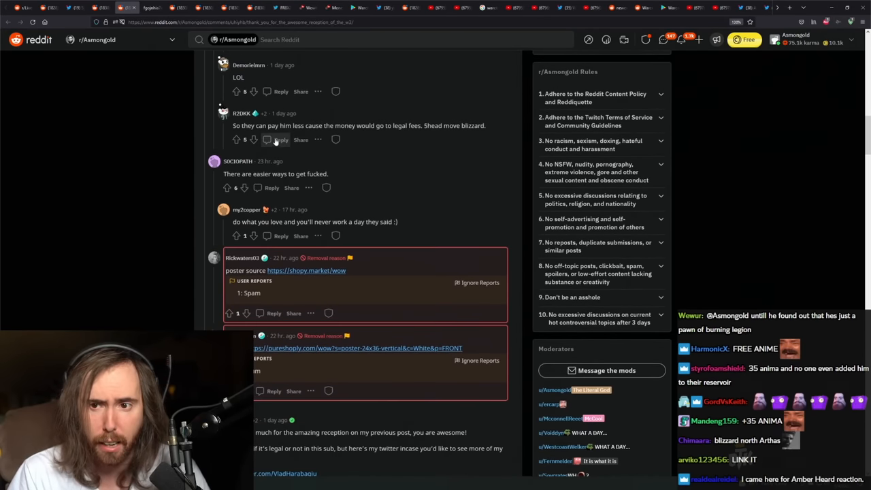
scroll("down", 3)
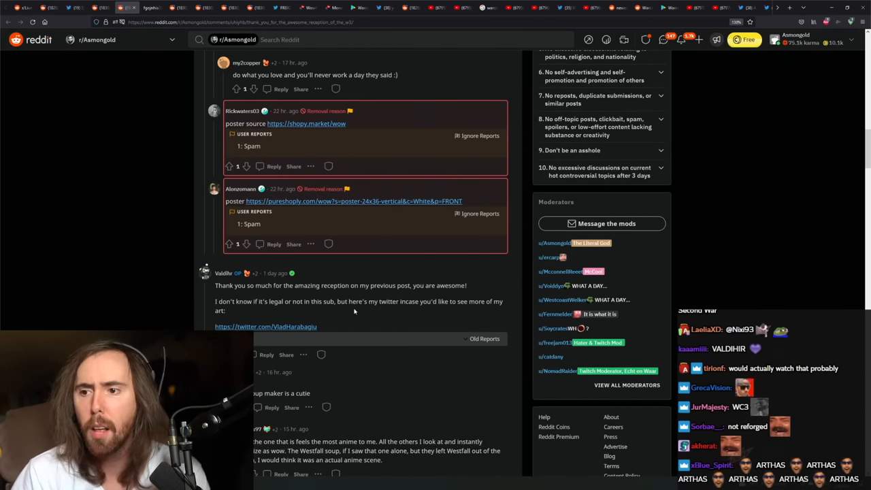
scroll("down", 3)
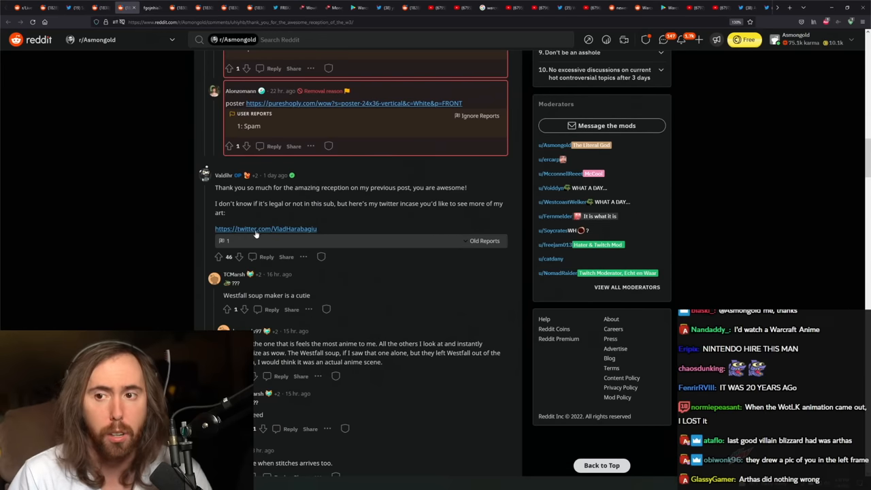